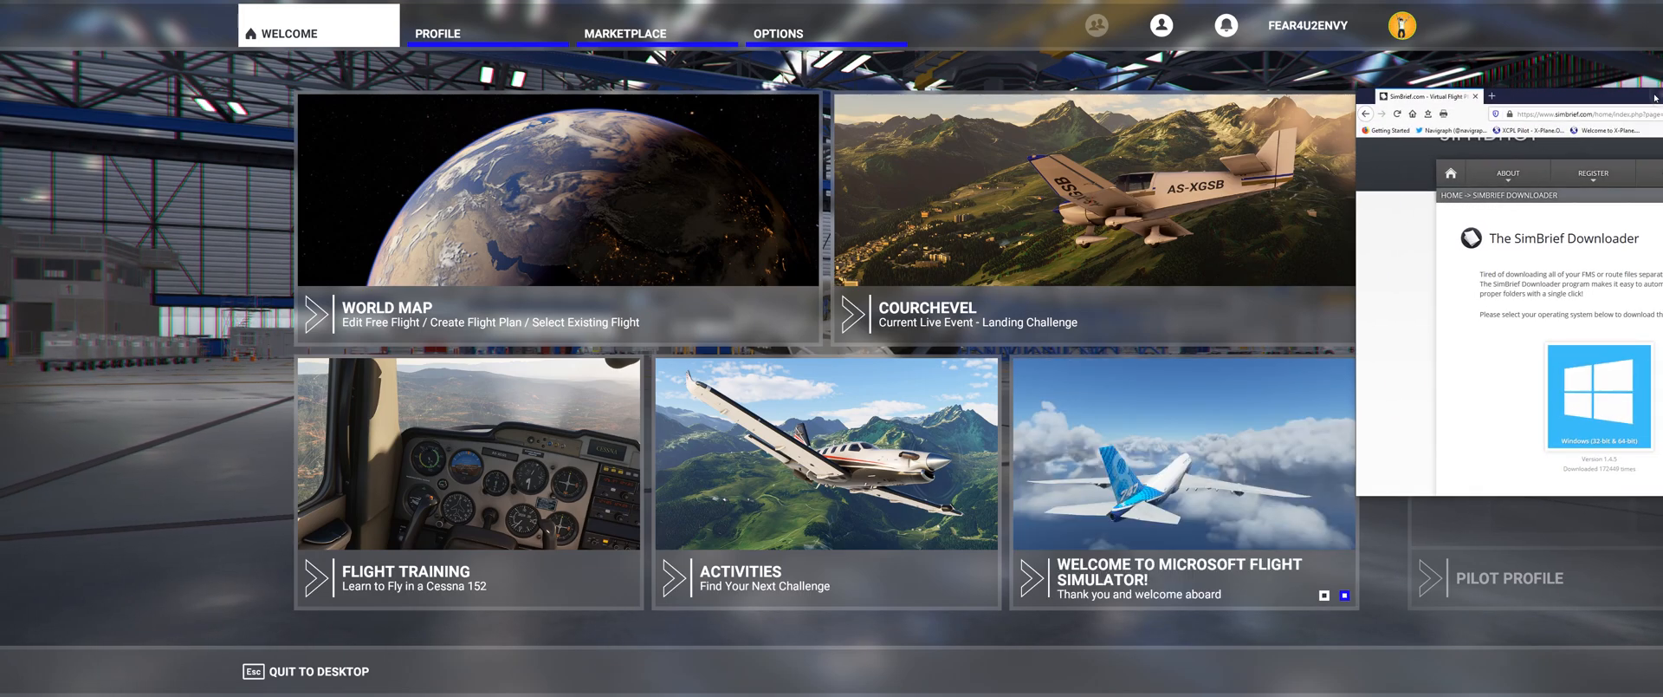
Bring the SimBrief Downloader page forward, view the Dispatch menu, then minimize the browser
{"action": "left_click", "coordinate": [910, 203]}
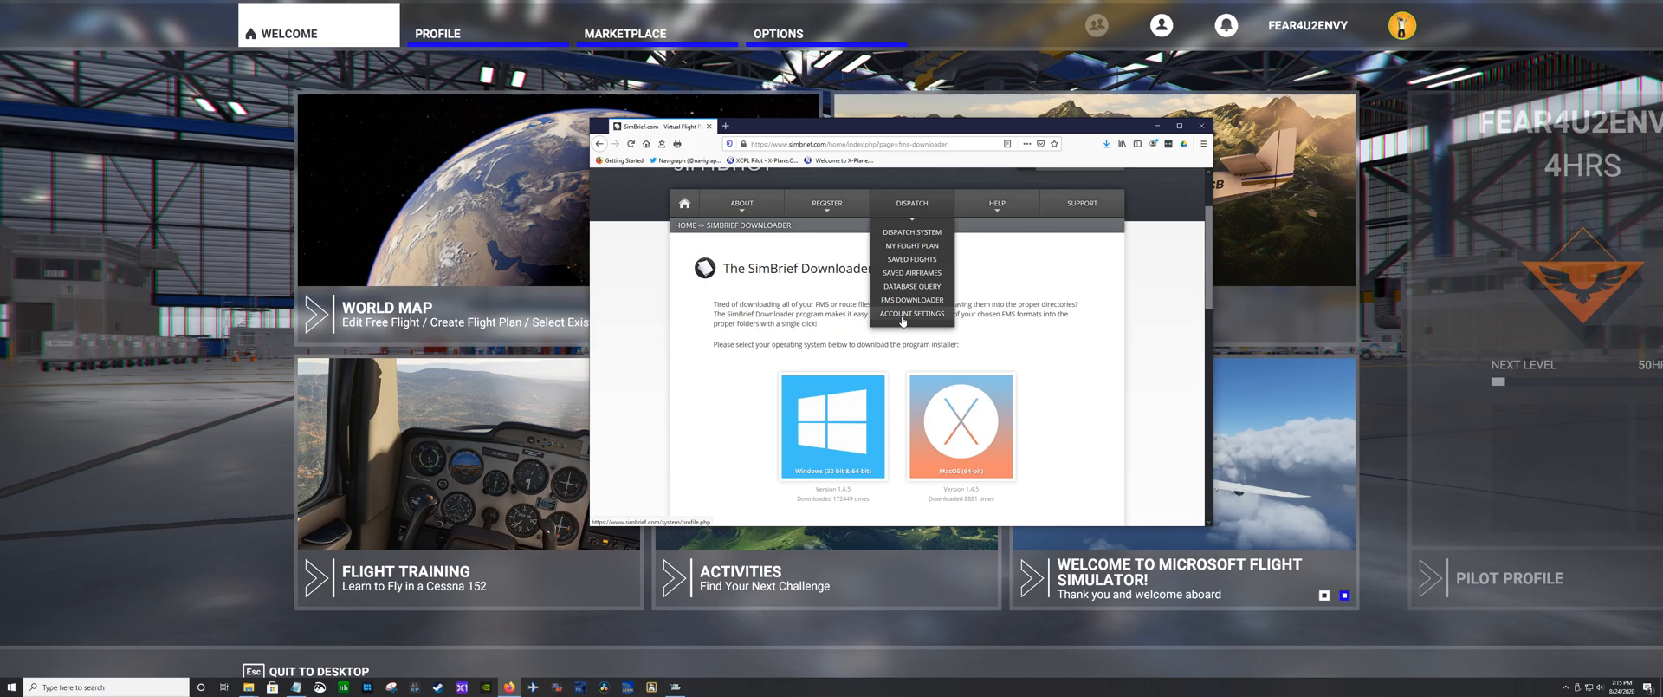
{"action": "left_click", "coordinate": [960, 353]}
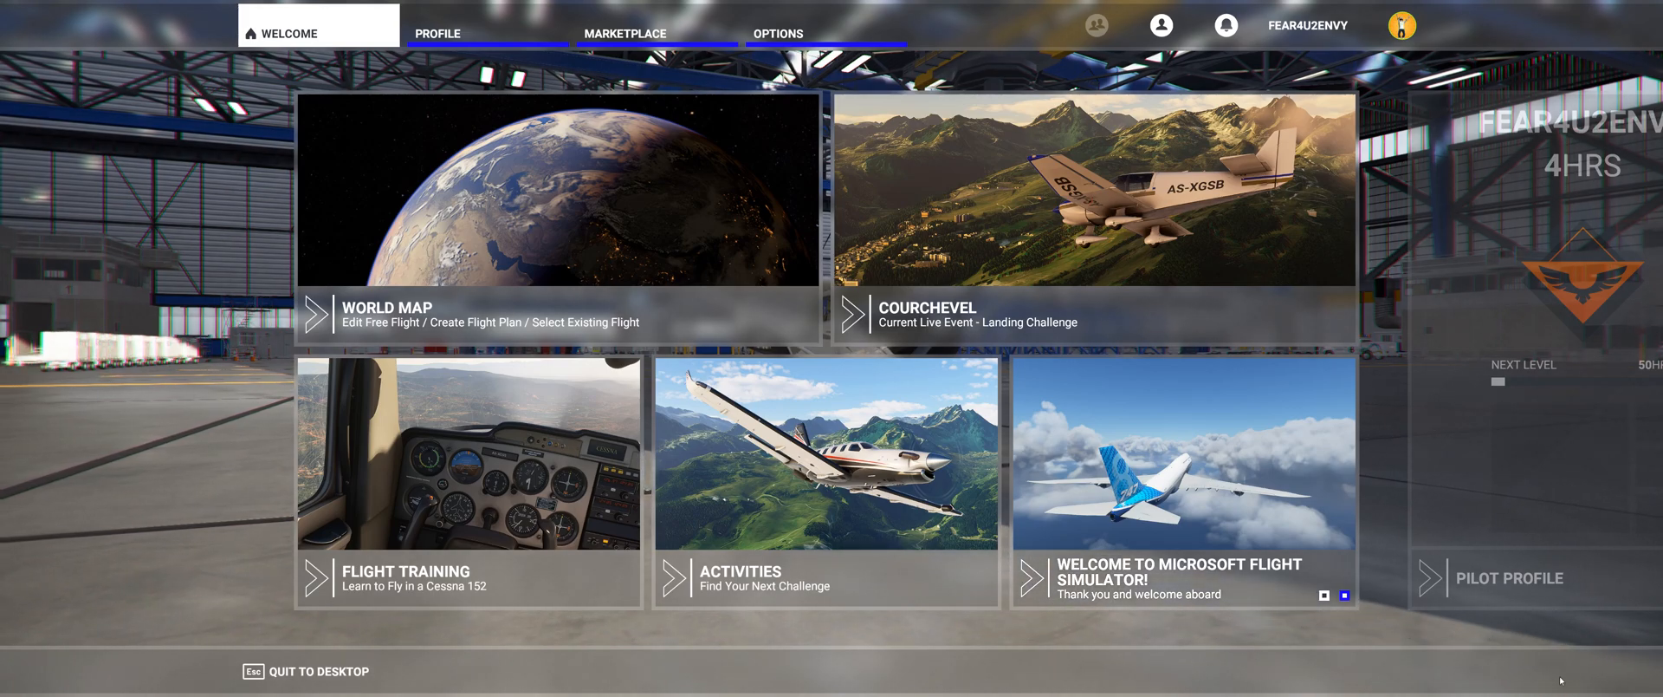
{"action": "left_click", "coordinate": [12, 686]}
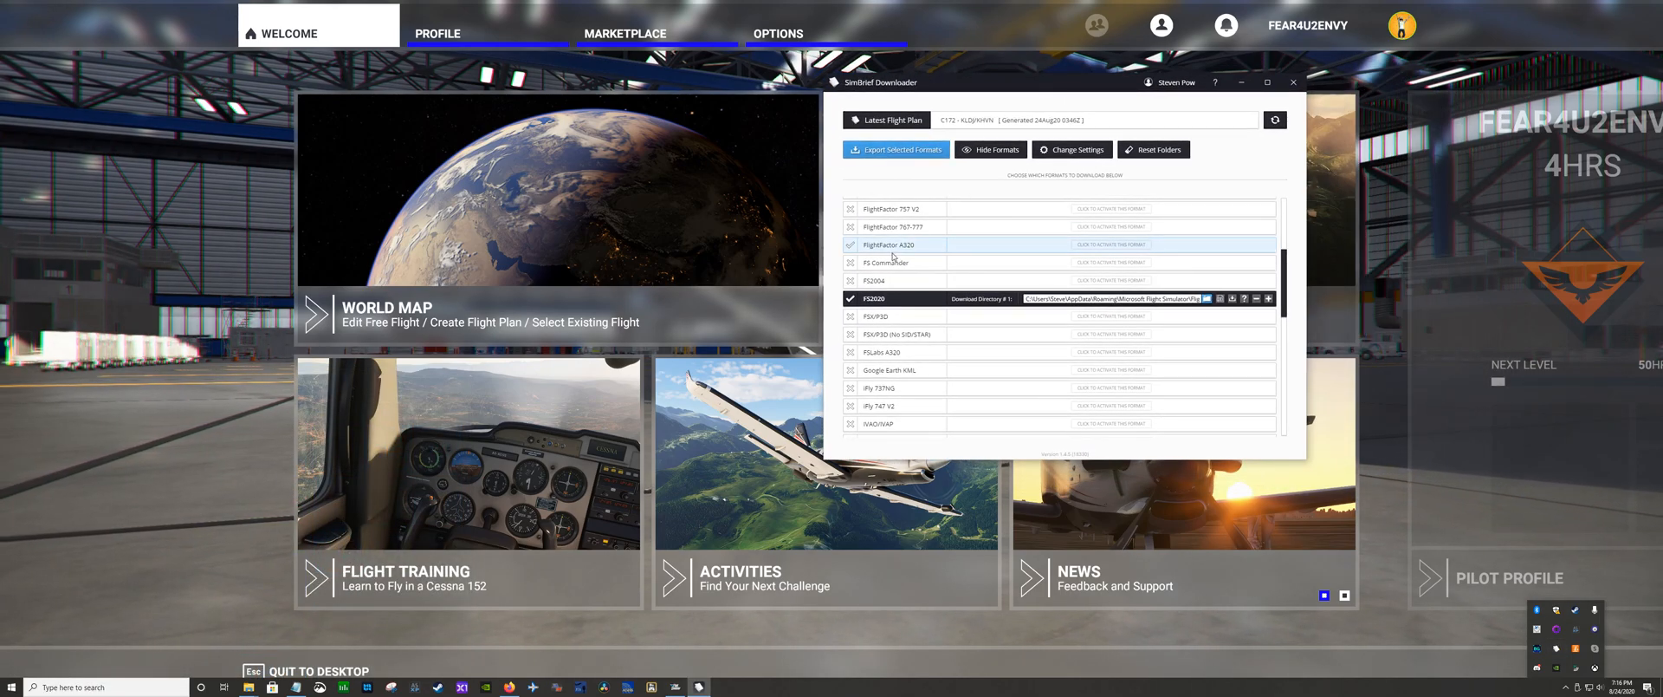
{"action": "scroll", "scroll_direction": "down", "scroll_amount": 3}
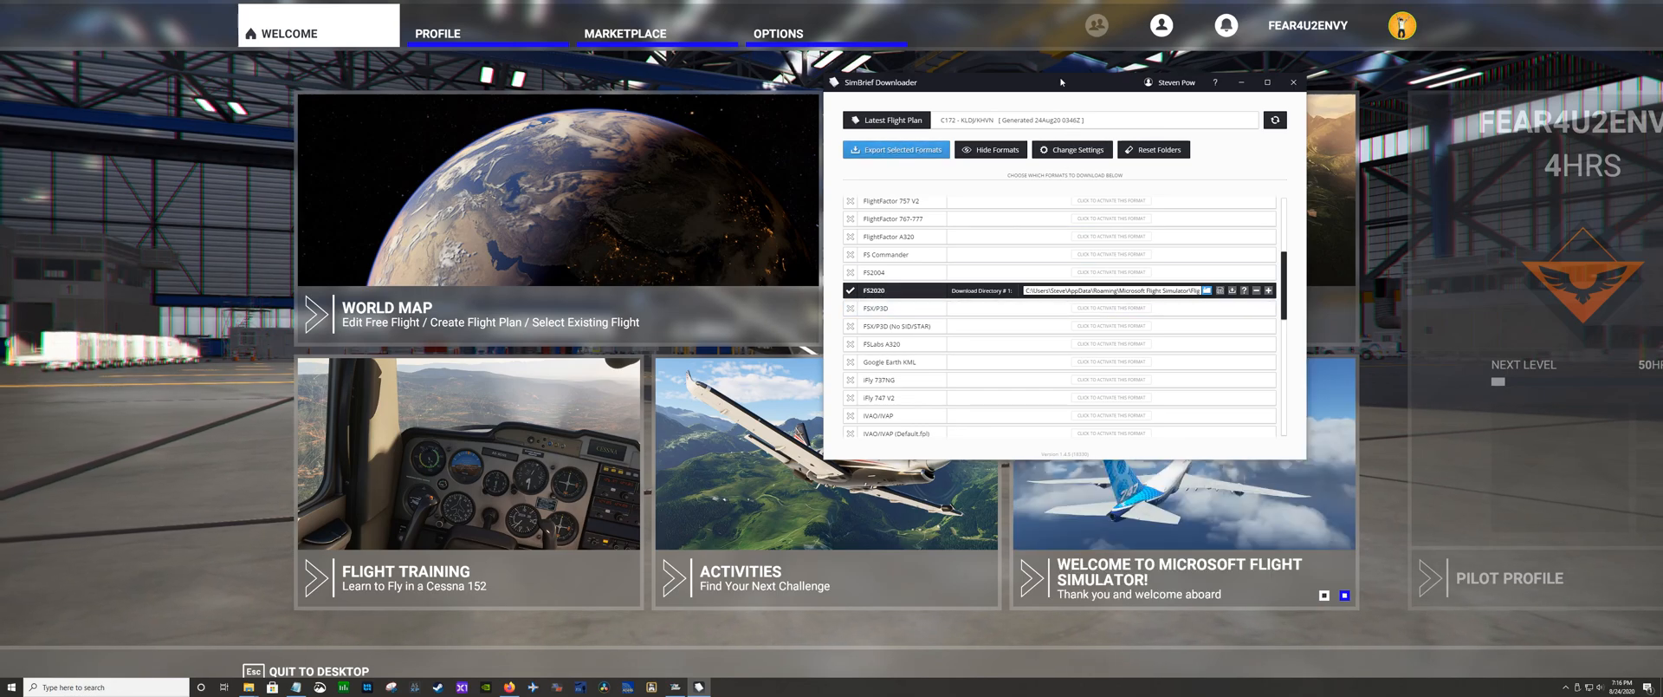
{"action": "left_click_drag", "start_coordinate": [1060, 81], "coordinate": [1453, 227]}
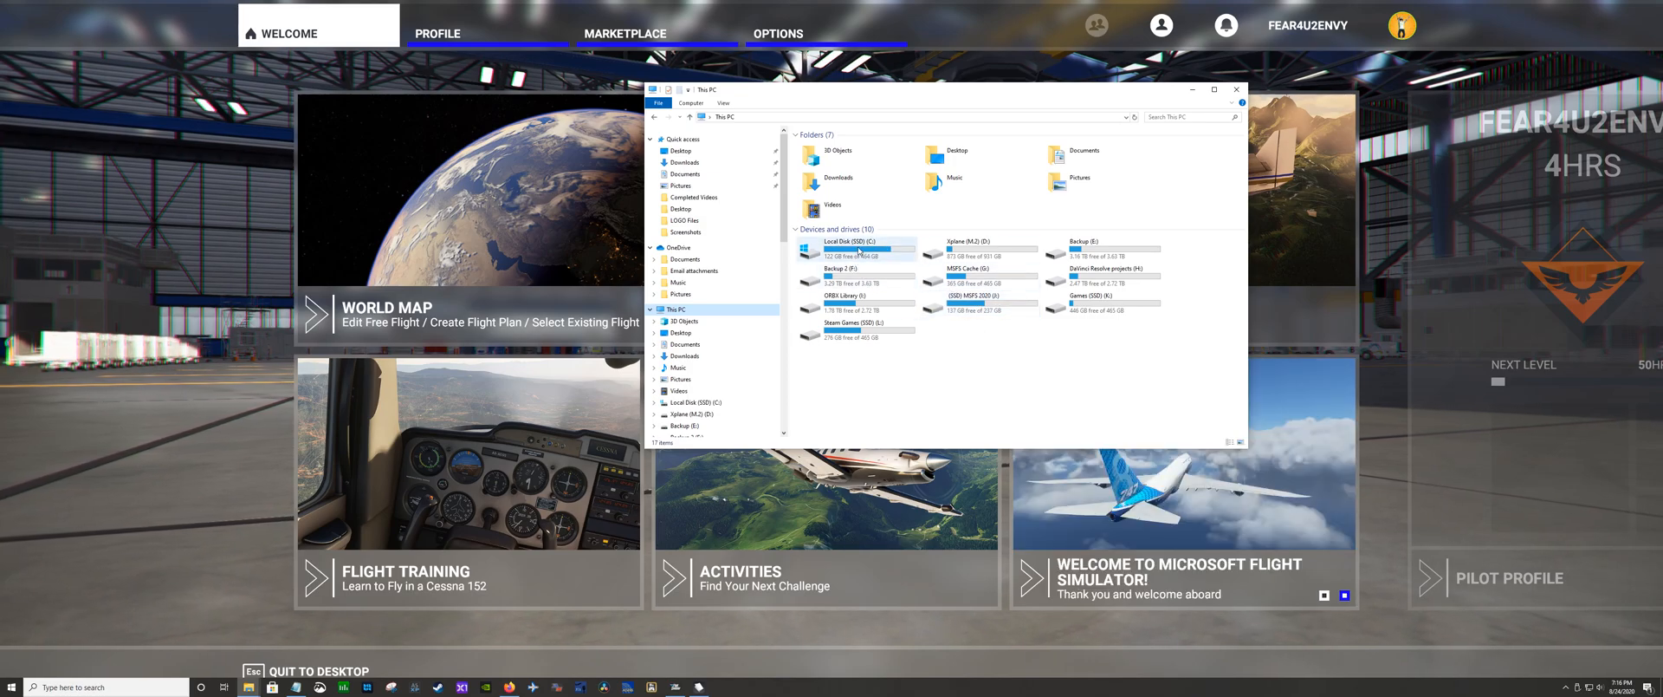
{"action": "mouse_move", "coordinate": [860, 252]}
{"action": "type", "text": "hidden"}
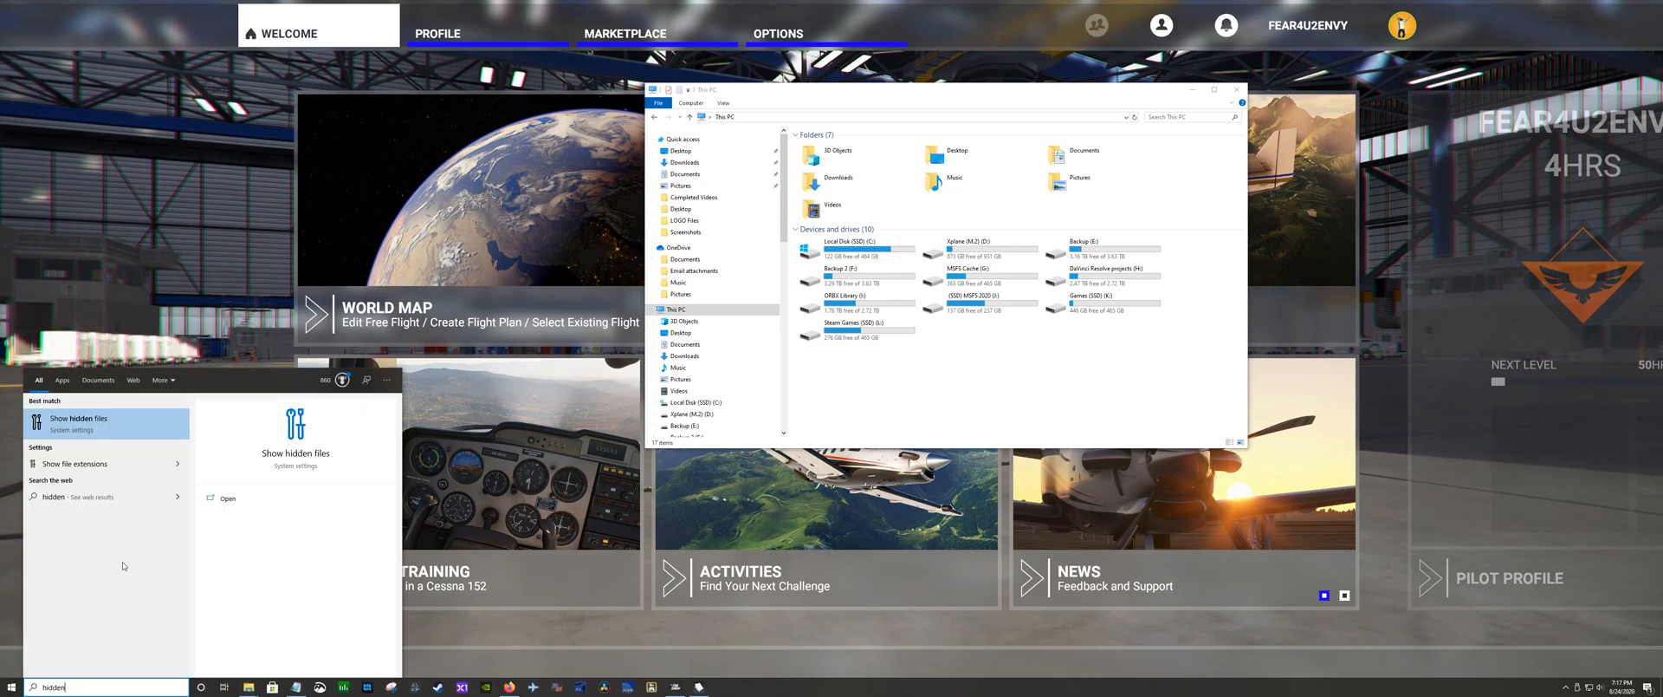
Set File Explorer Options to 'Show hidden files, folders, and drives' and confirm with OK
{"action": "left_click", "coordinate": [78, 418]}
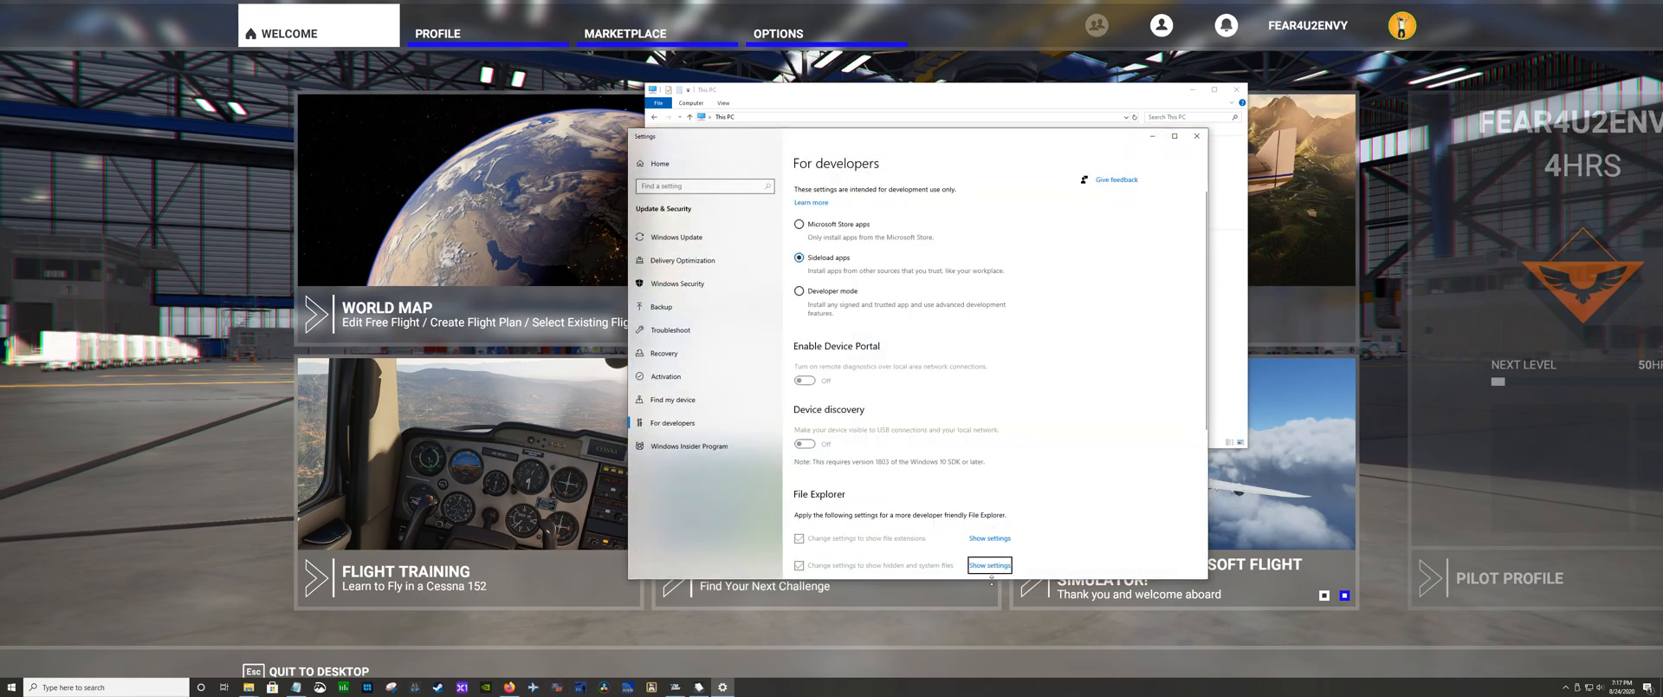
{"action": "left_click", "coordinate": [990, 564]}
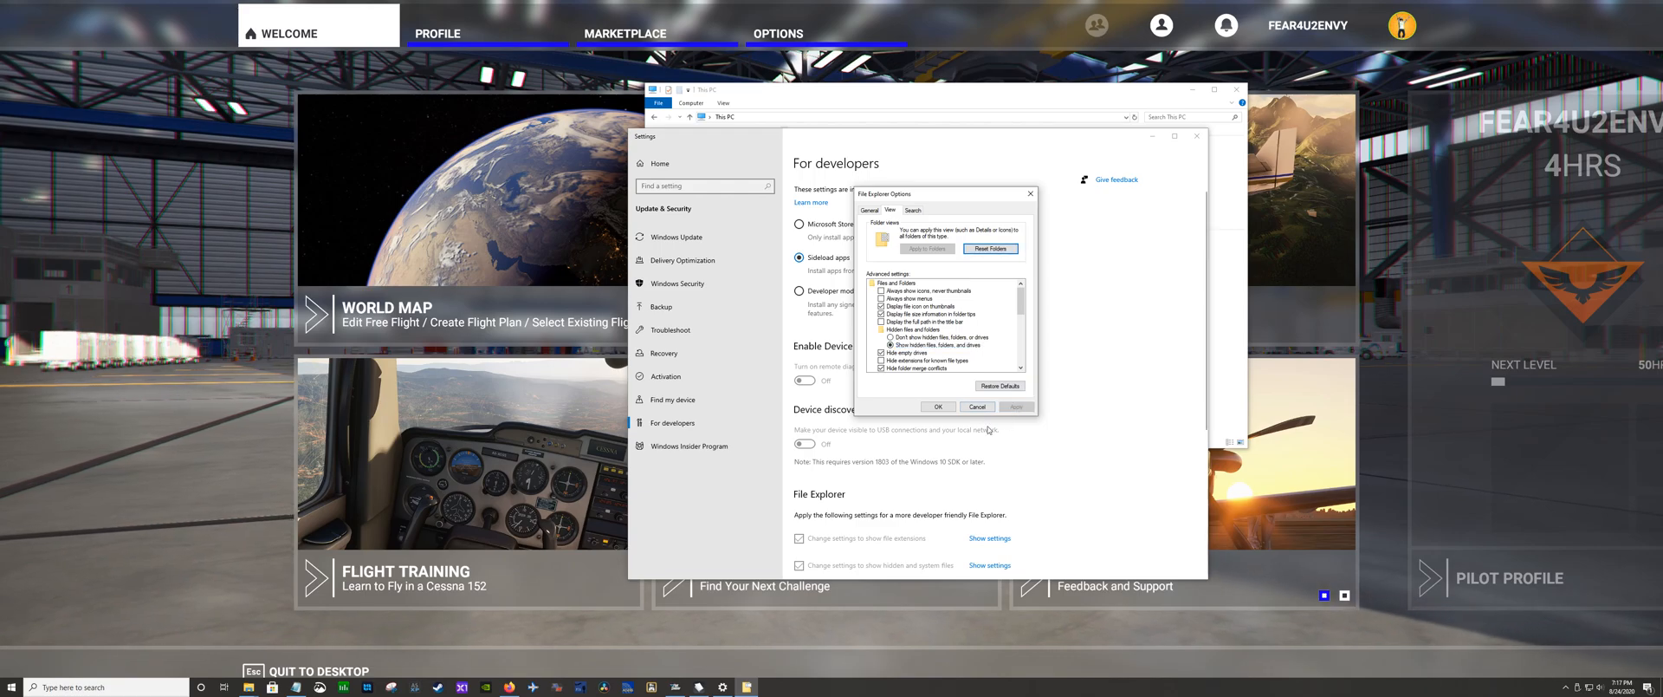
{"action": "left_click", "coordinate": [938, 406]}
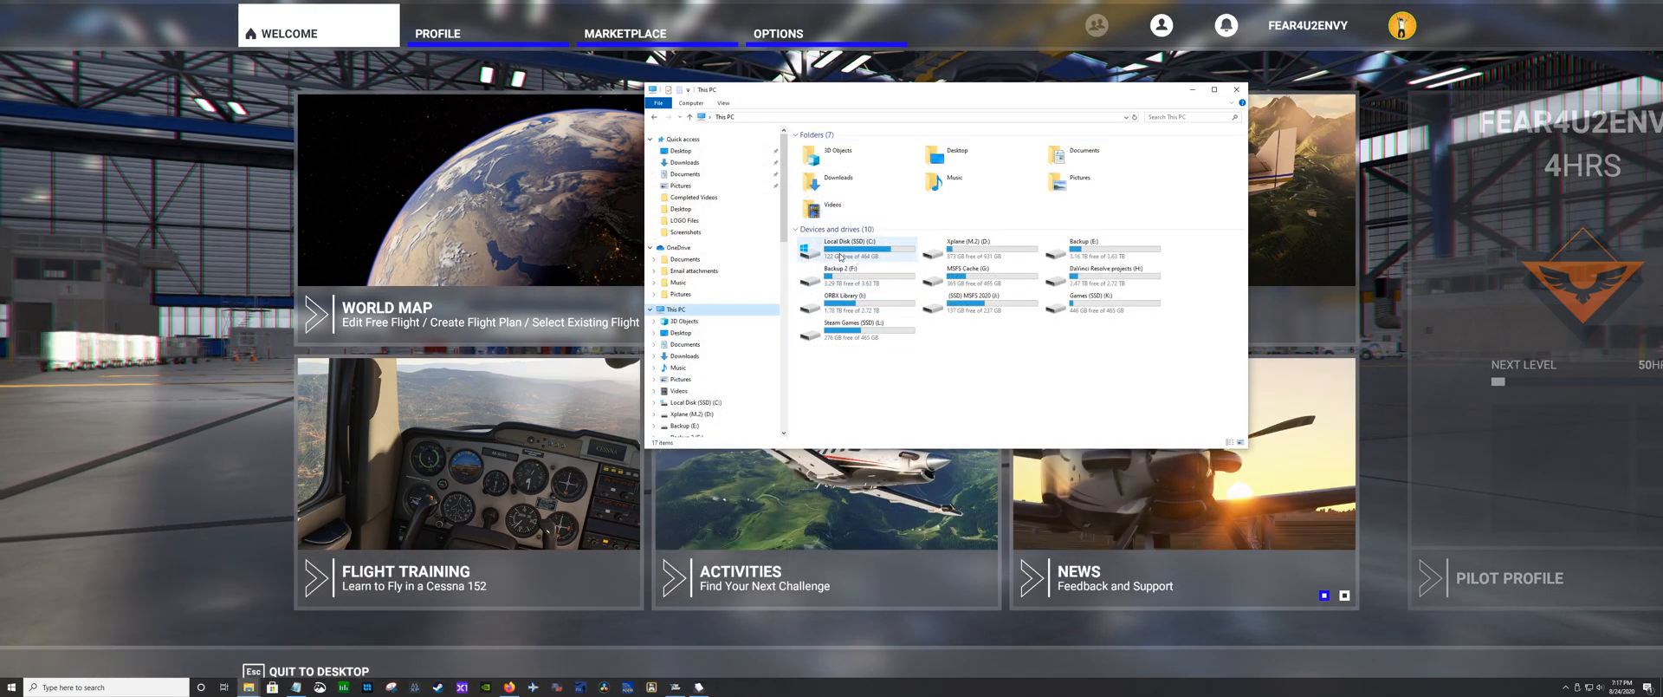
Navigate from Local Disk (C:) through Users into the personal user folder
{"action": "double_click", "coordinate": [839, 248]}
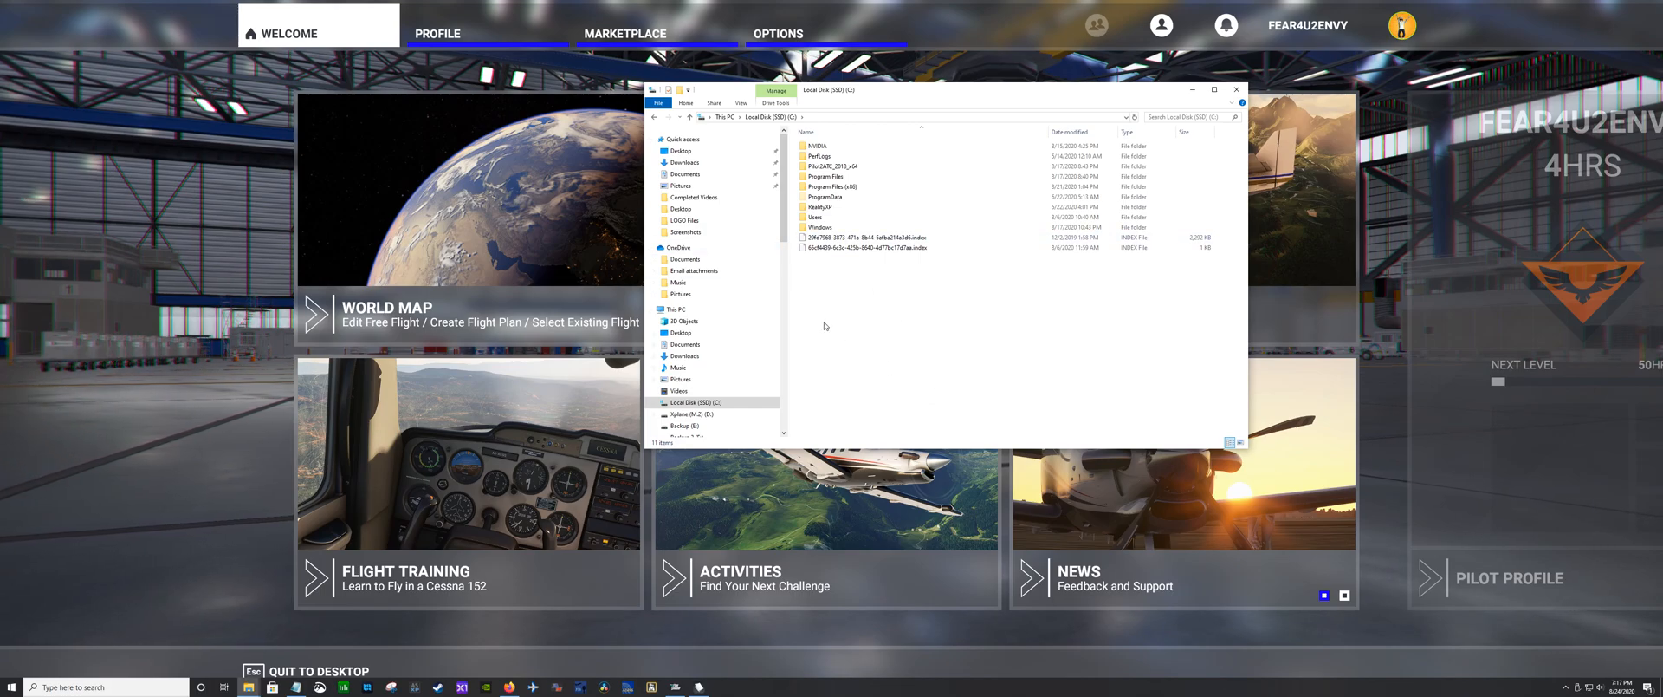
{"action": "left_click", "coordinate": [816, 217]}
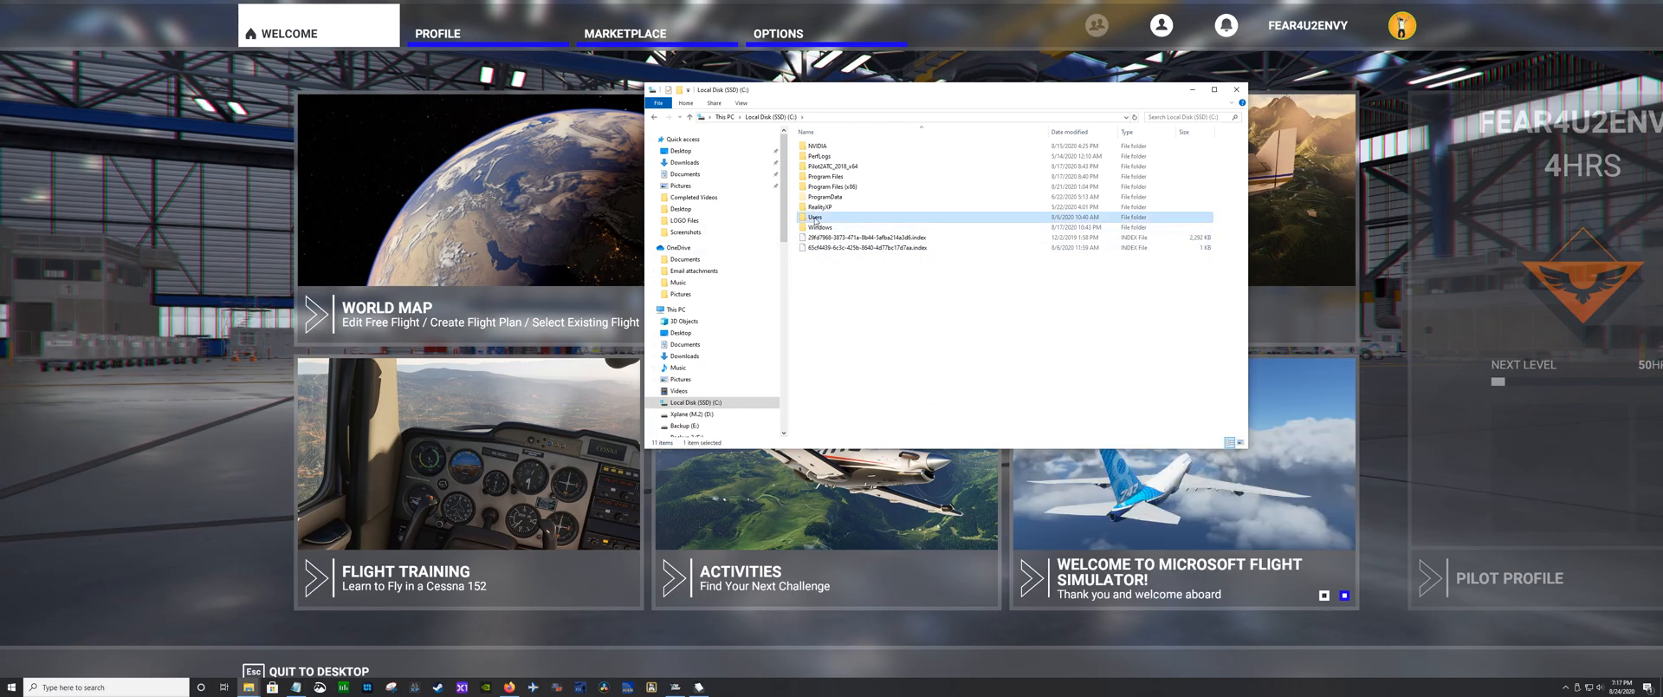
{"action": "double_click", "coordinate": [816, 216]}
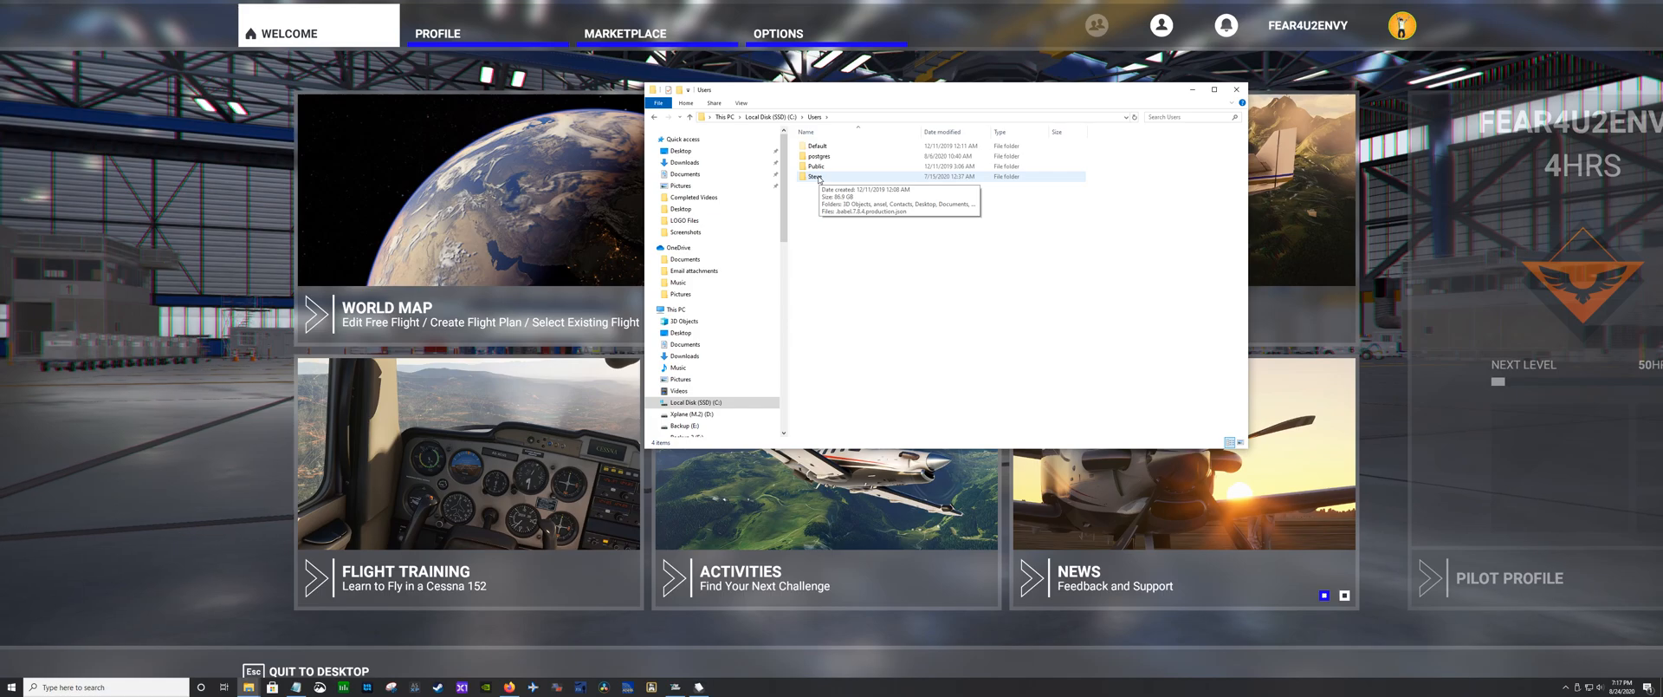
{"action": "double_click", "coordinate": [816, 177]}
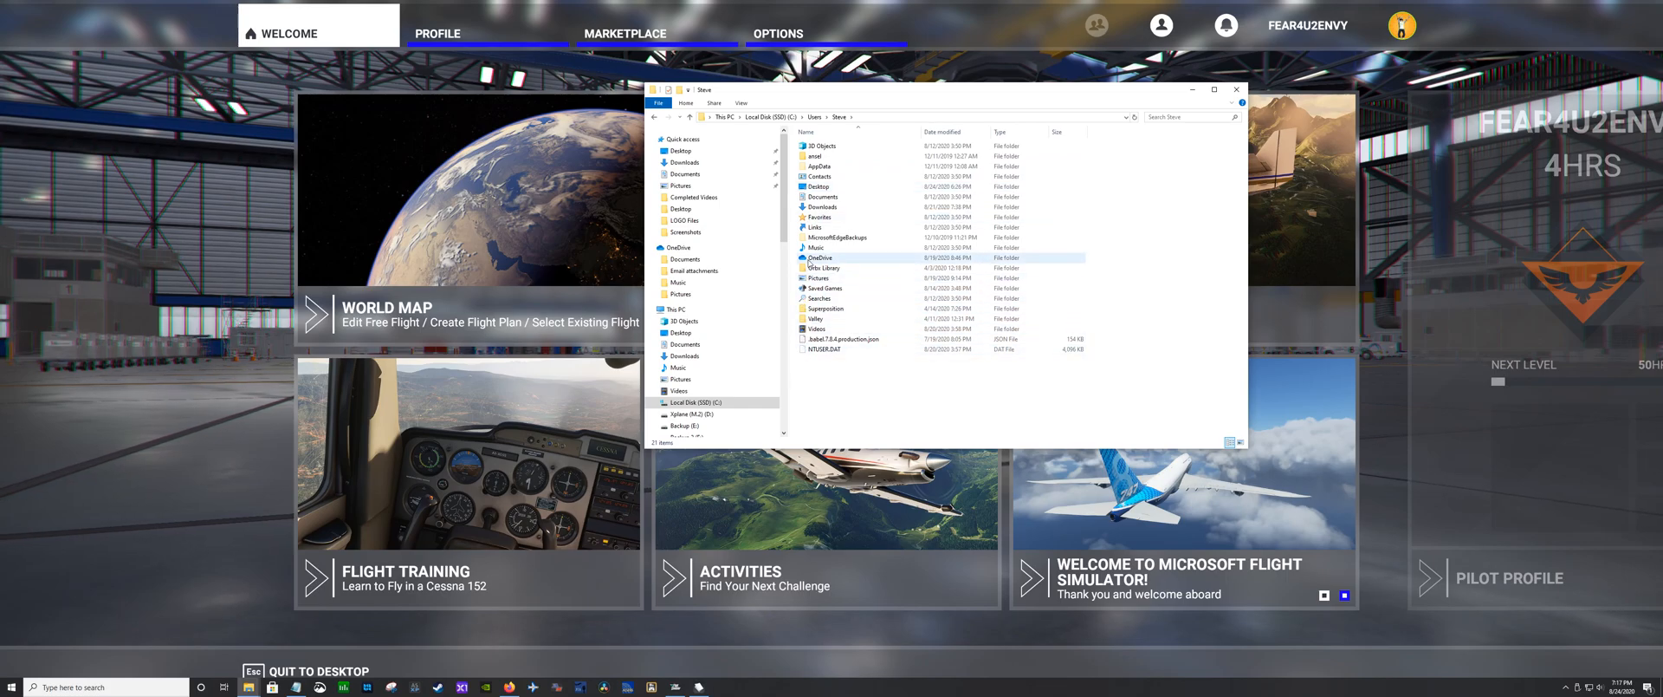
Continue through the hidden AppData and Roaming folders into Microsoft Flight Simulator
{"action": "left_click", "coordinate": [820, 166]}
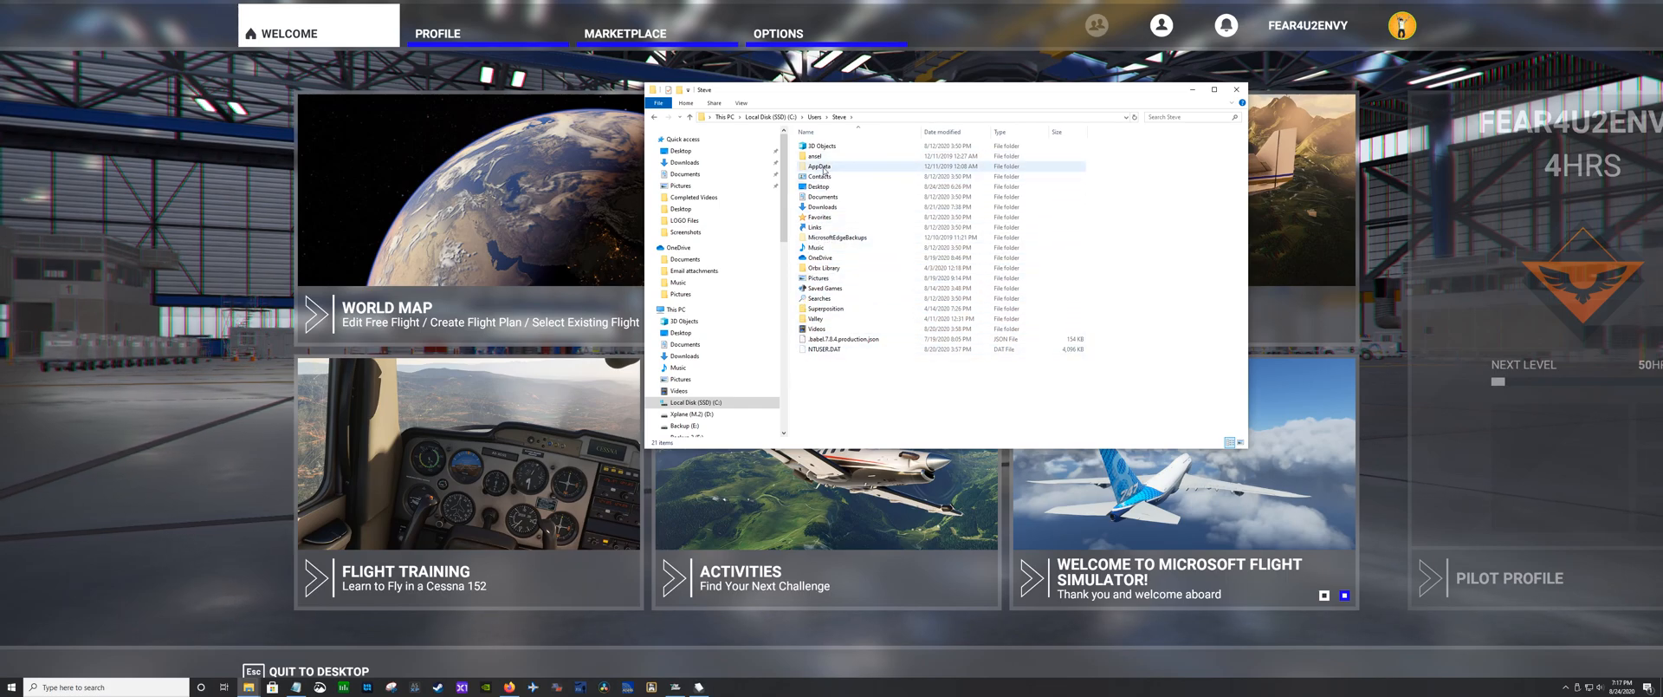
{"action": "double_click", "coordinate": [820, 166]}
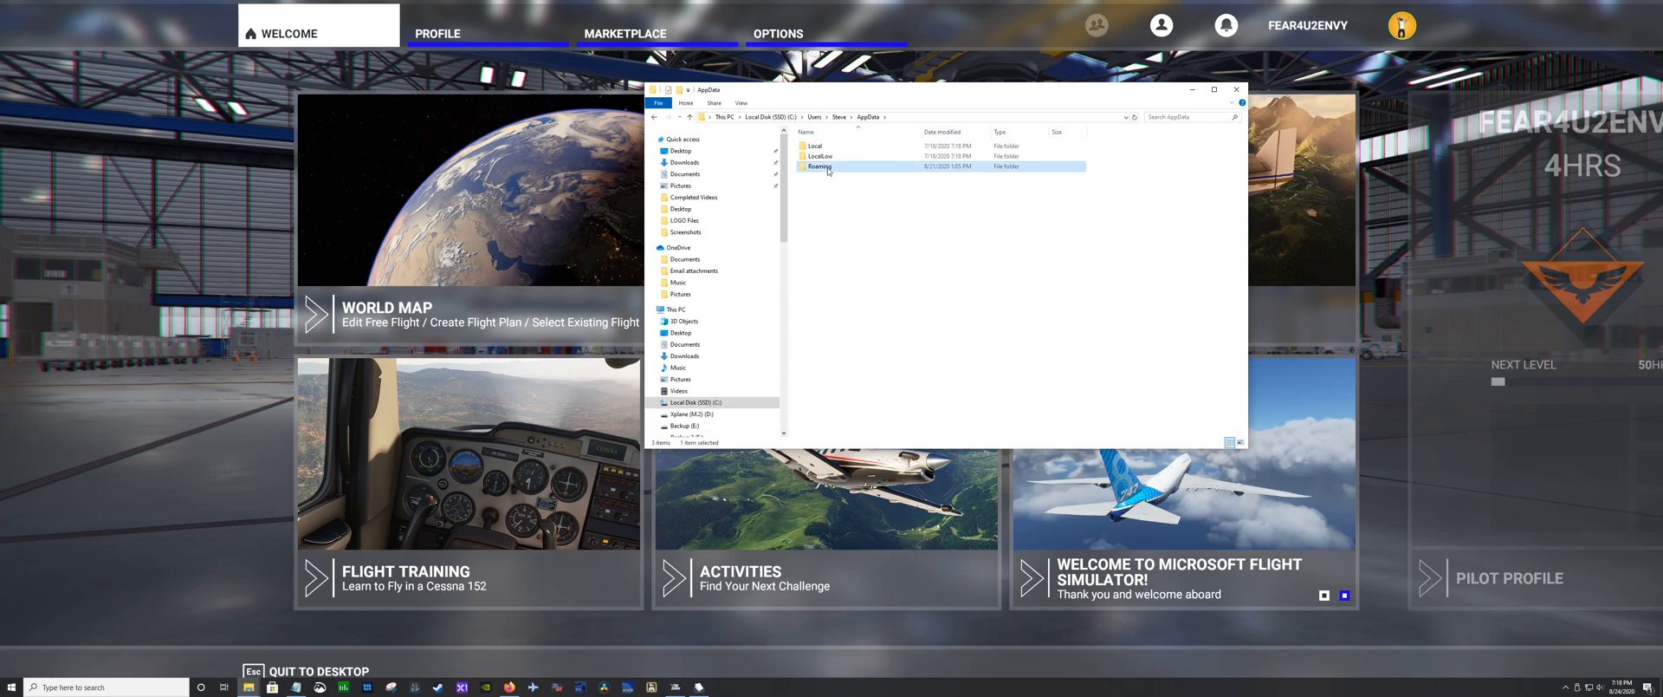
{"action": "double_click", "coordinate": [816, 167]}
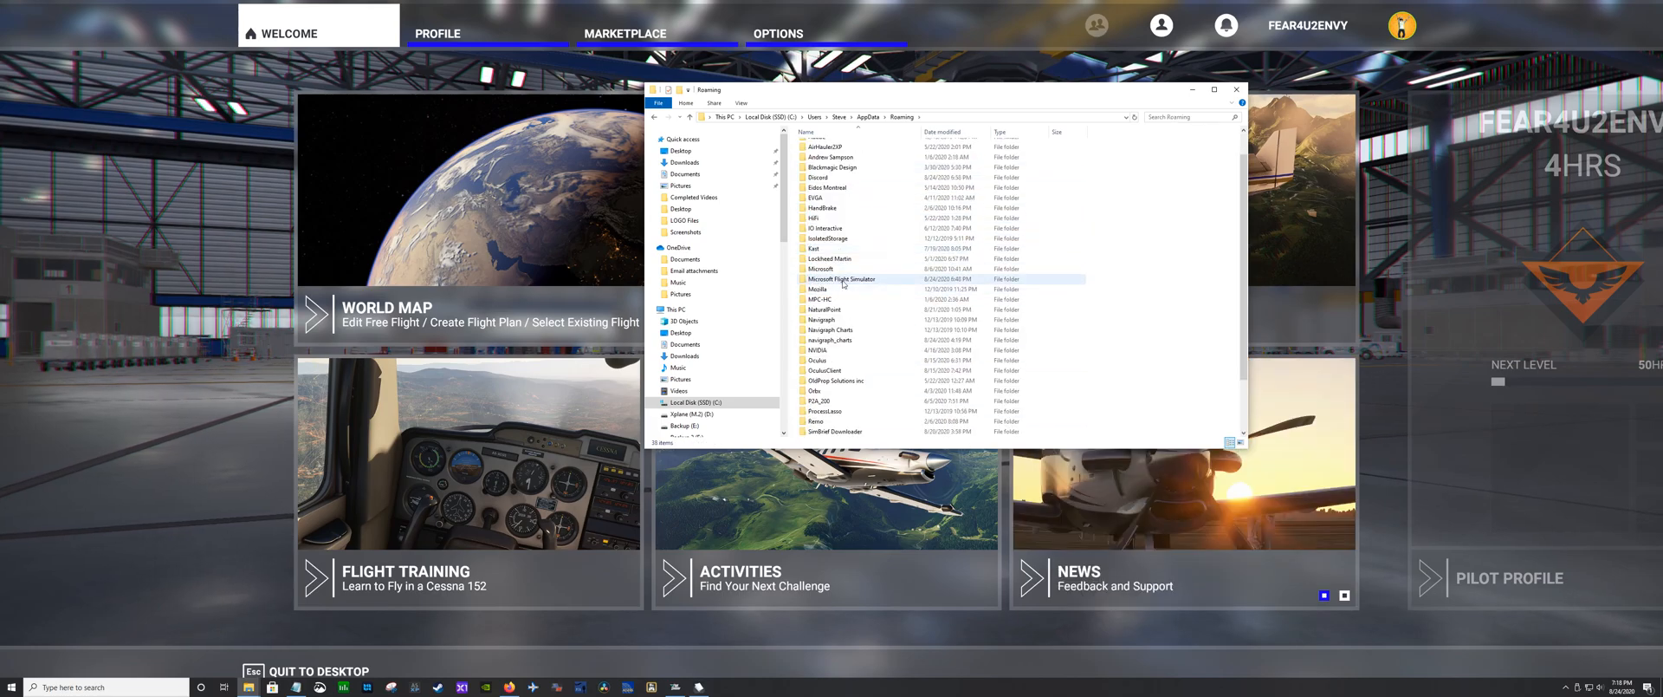
{"action": "left_click", "coordinate": [842, 279]}
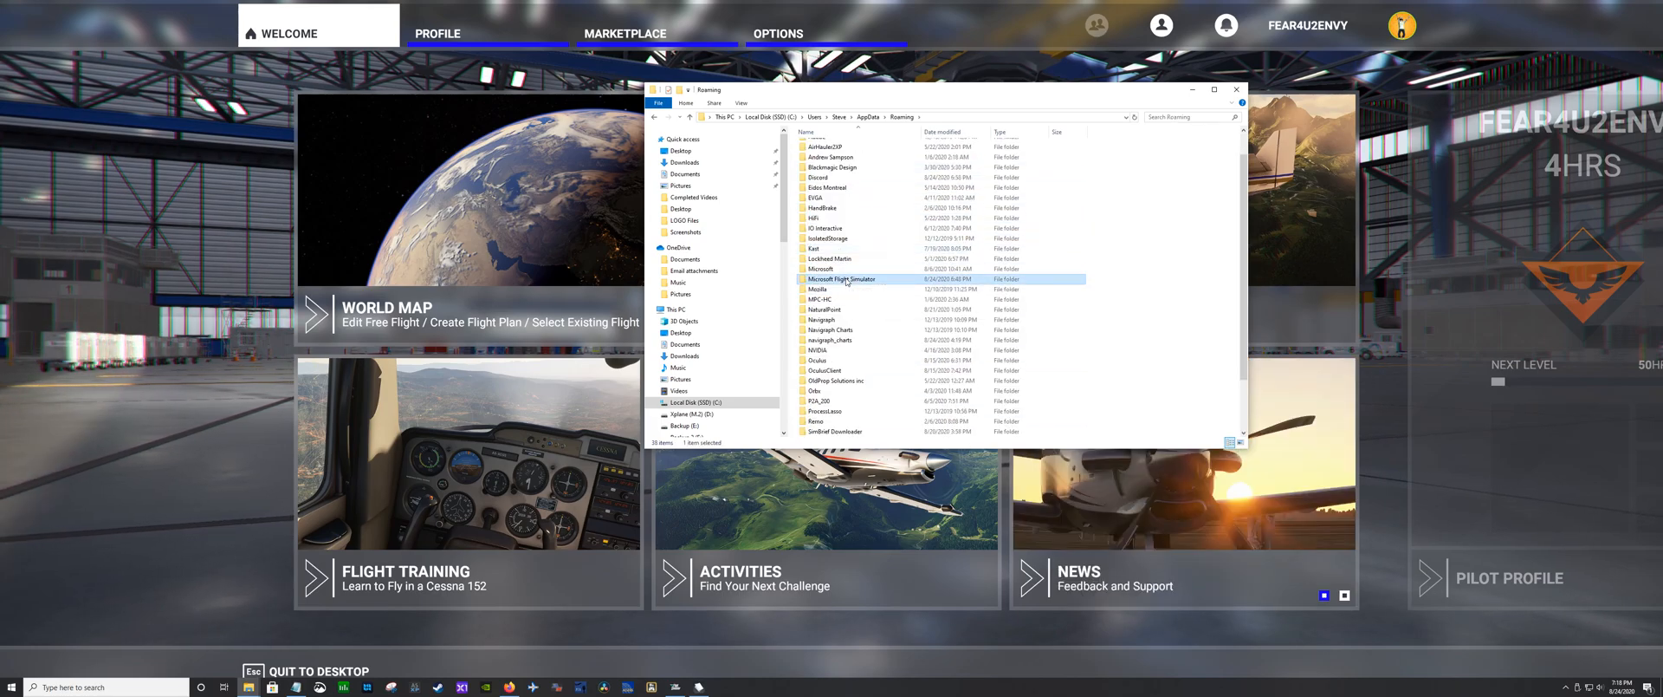
{"action": "double_click", "coordinate": [843, 279]}
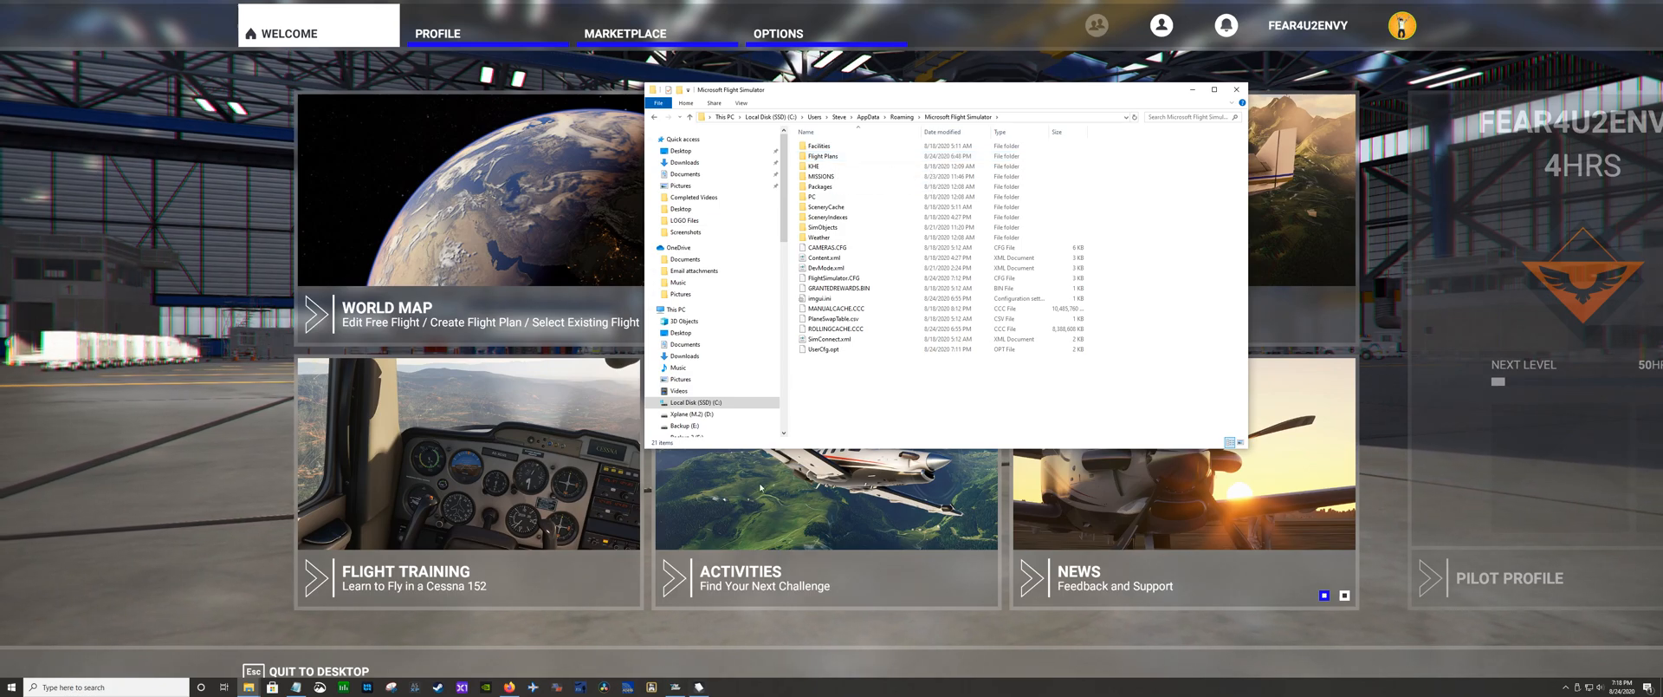
Open the Flight Plans folder, then switch to the simulator's World Map screen
{"action": "left_click", "coordinate": [849, 155]}
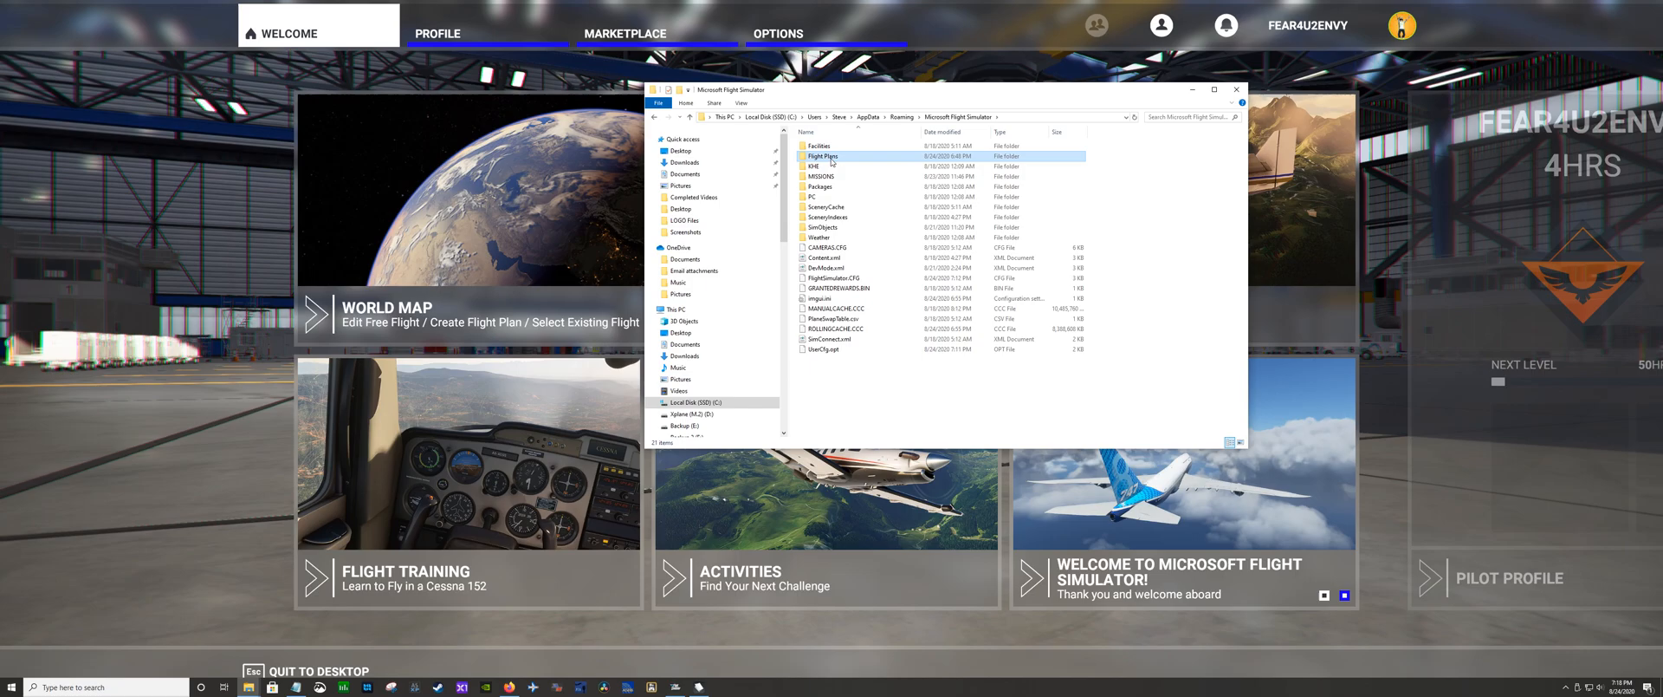
{"action": "double_click", "coordinate": [823, 156]}
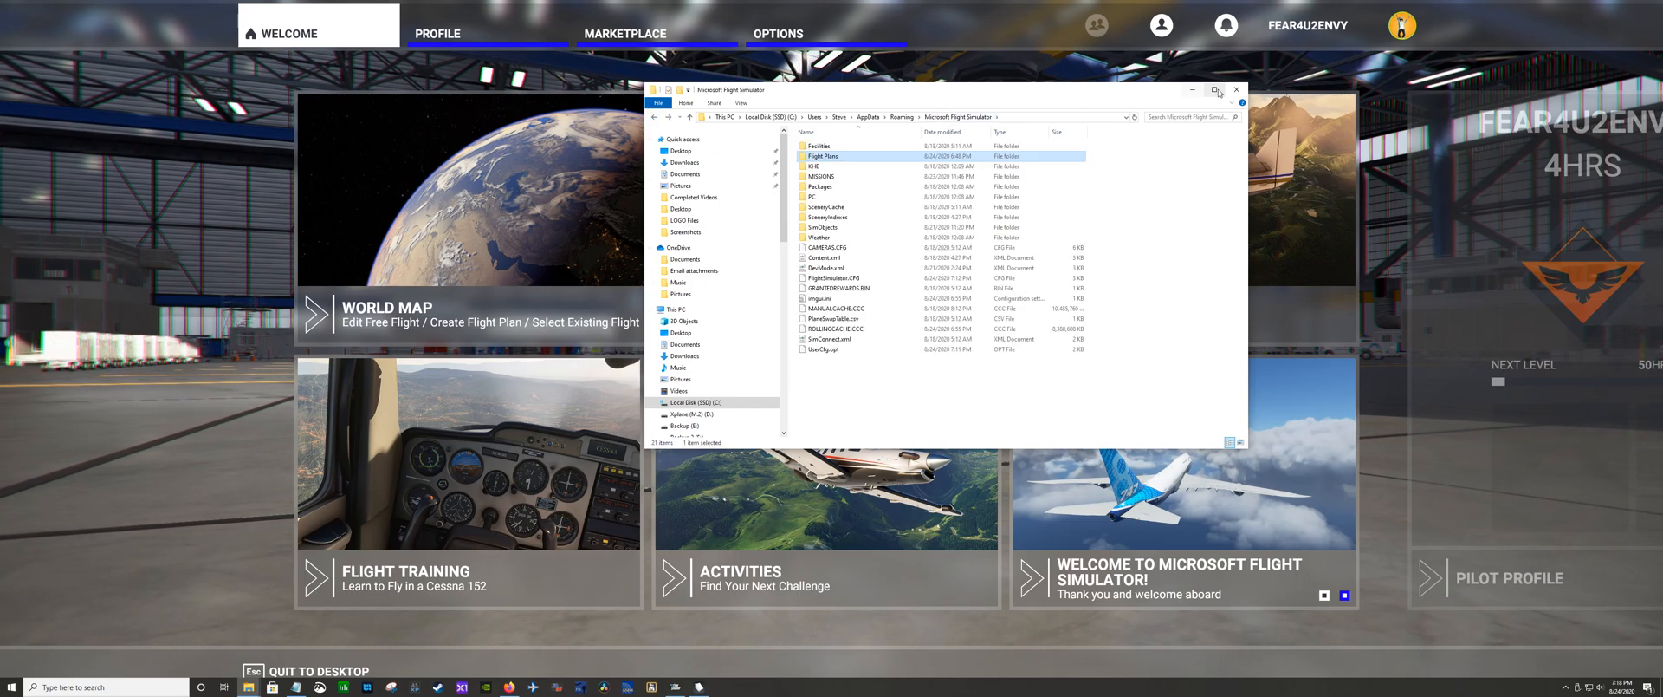
{"action": "mouse_move", "coordinate": [825, 156]}
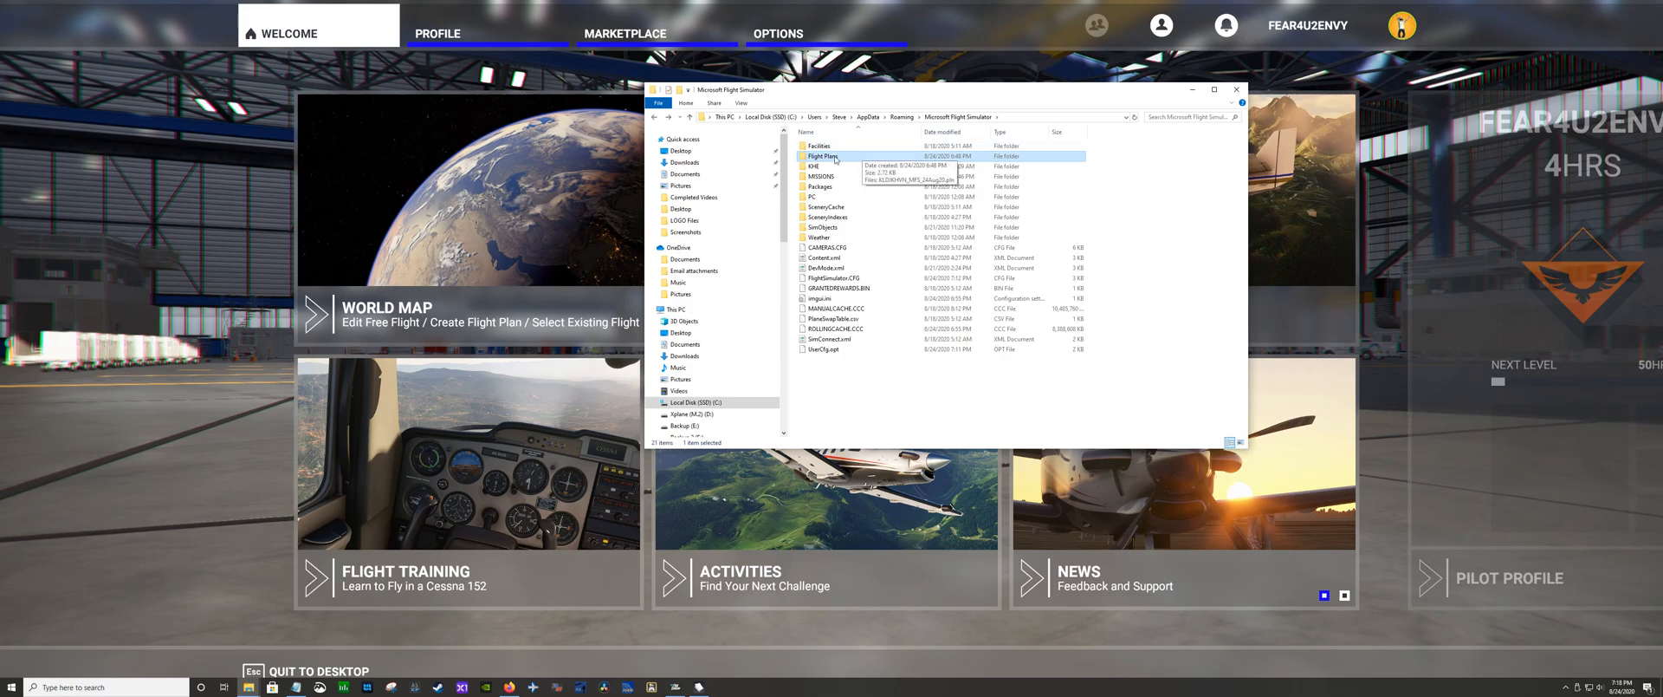
{"action": "mouse_move", "coordinate": [821, 348]}
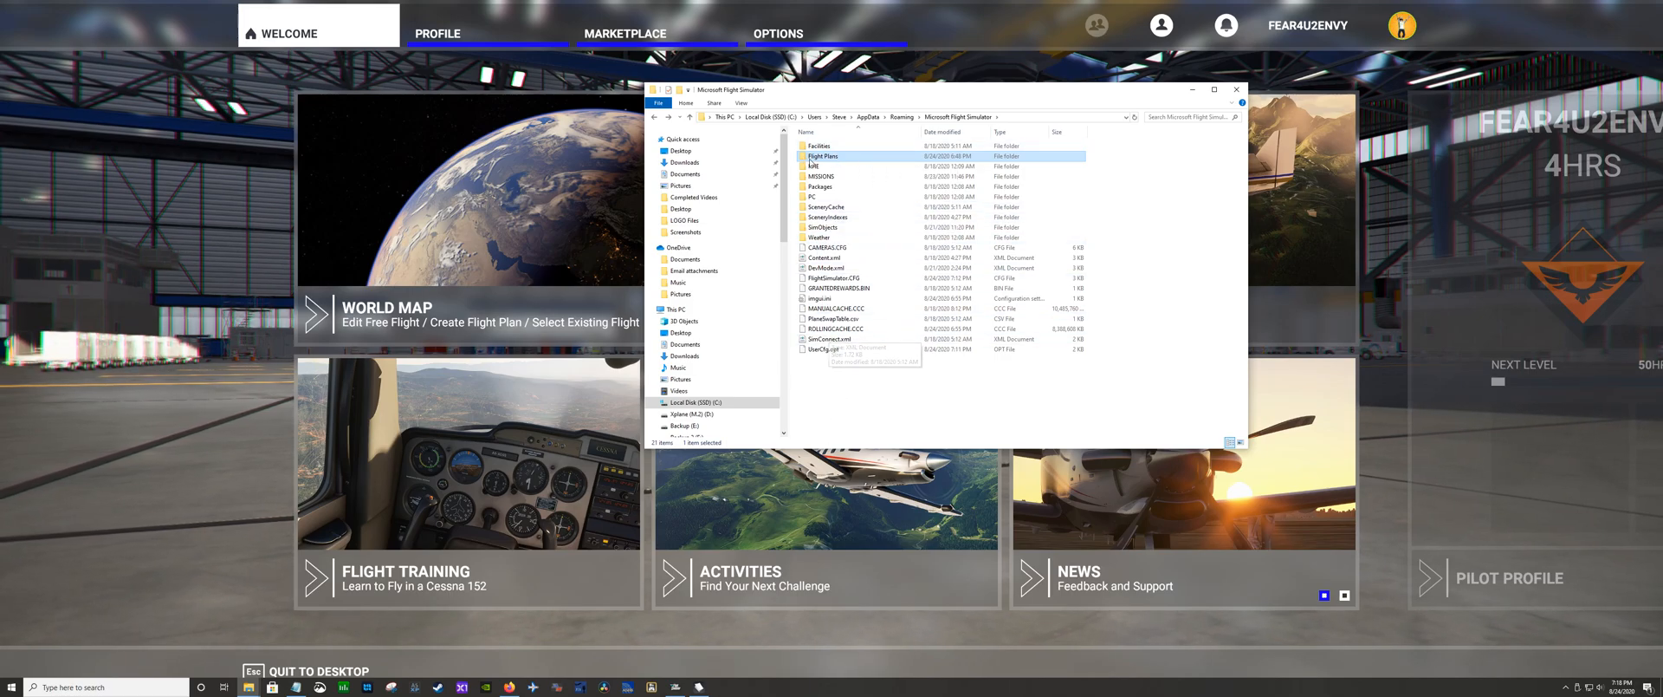
{"action": "left_click", "coordinate": [1235, 89]}
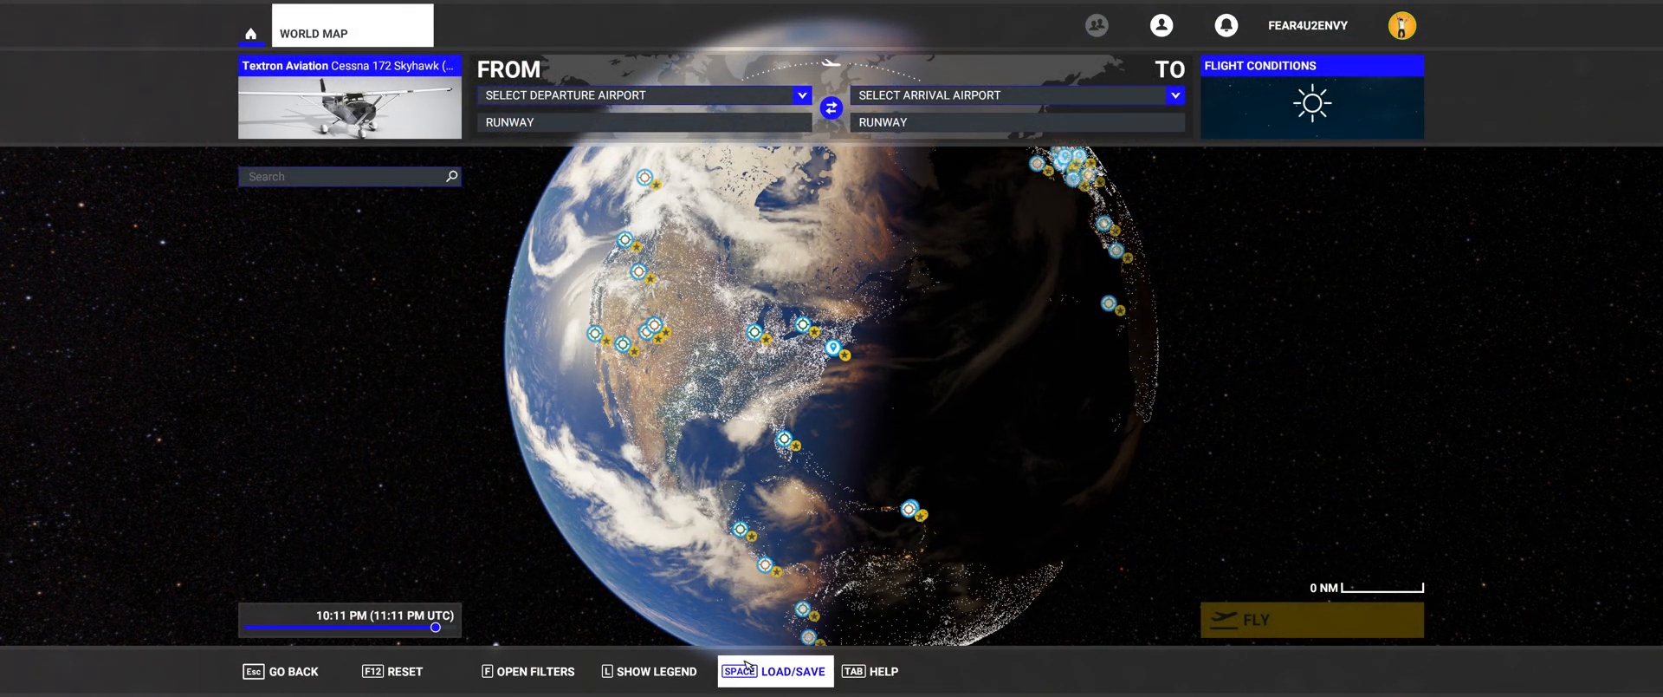
{"action": "left_click", "coordinate": [775, 670]}
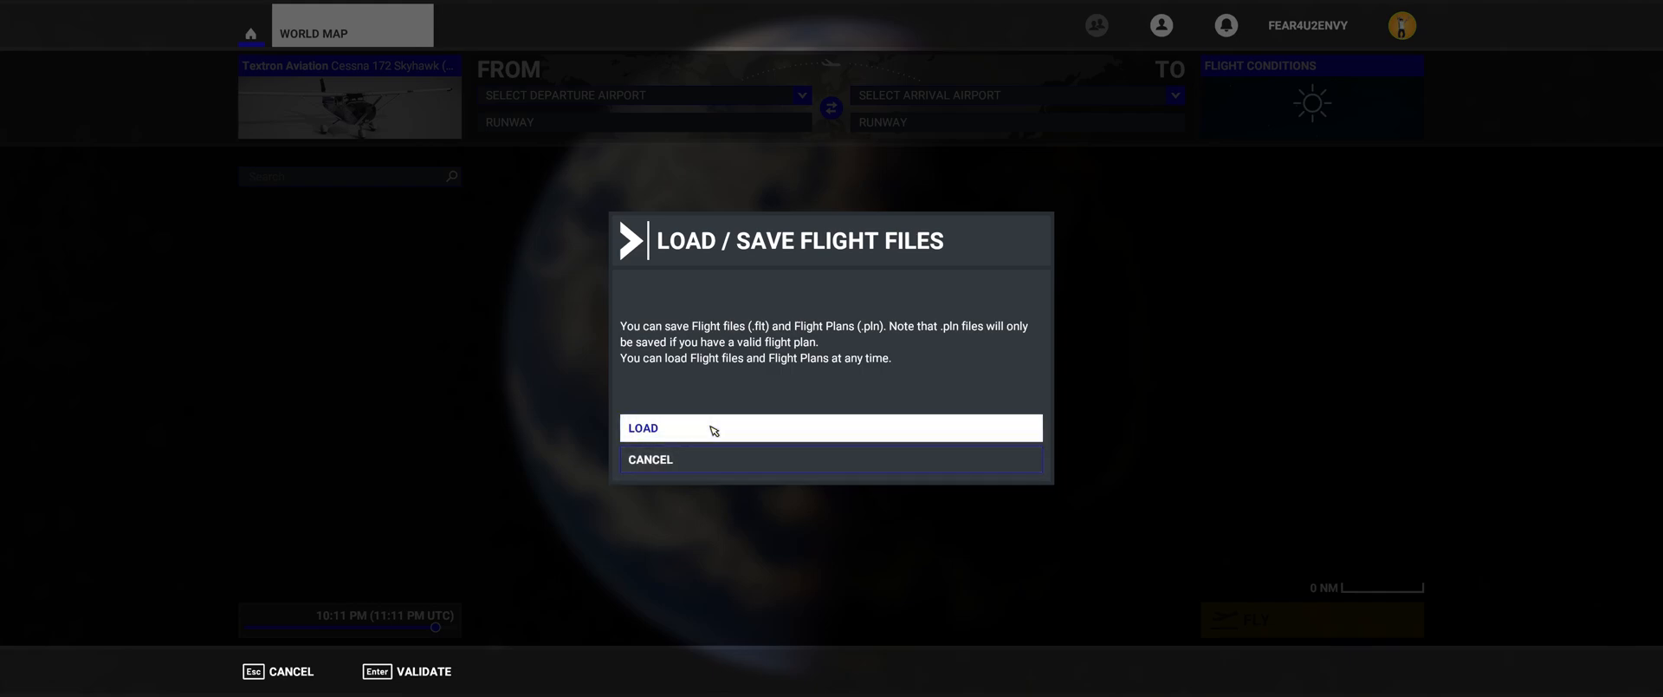
{"action": "left_click", "coordinate": [643, 428]}
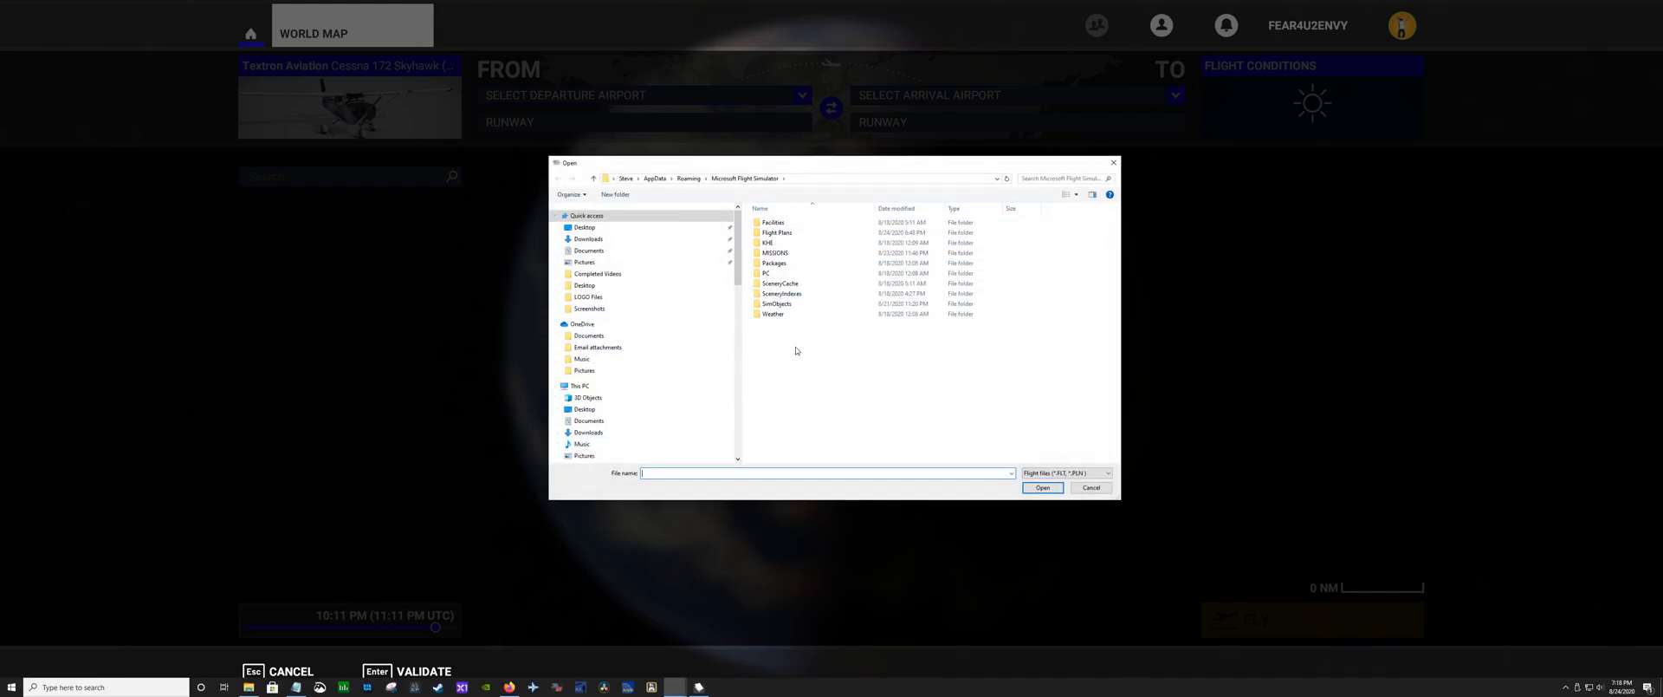
{"action": "left_click", "coordinate": [778, 233]}
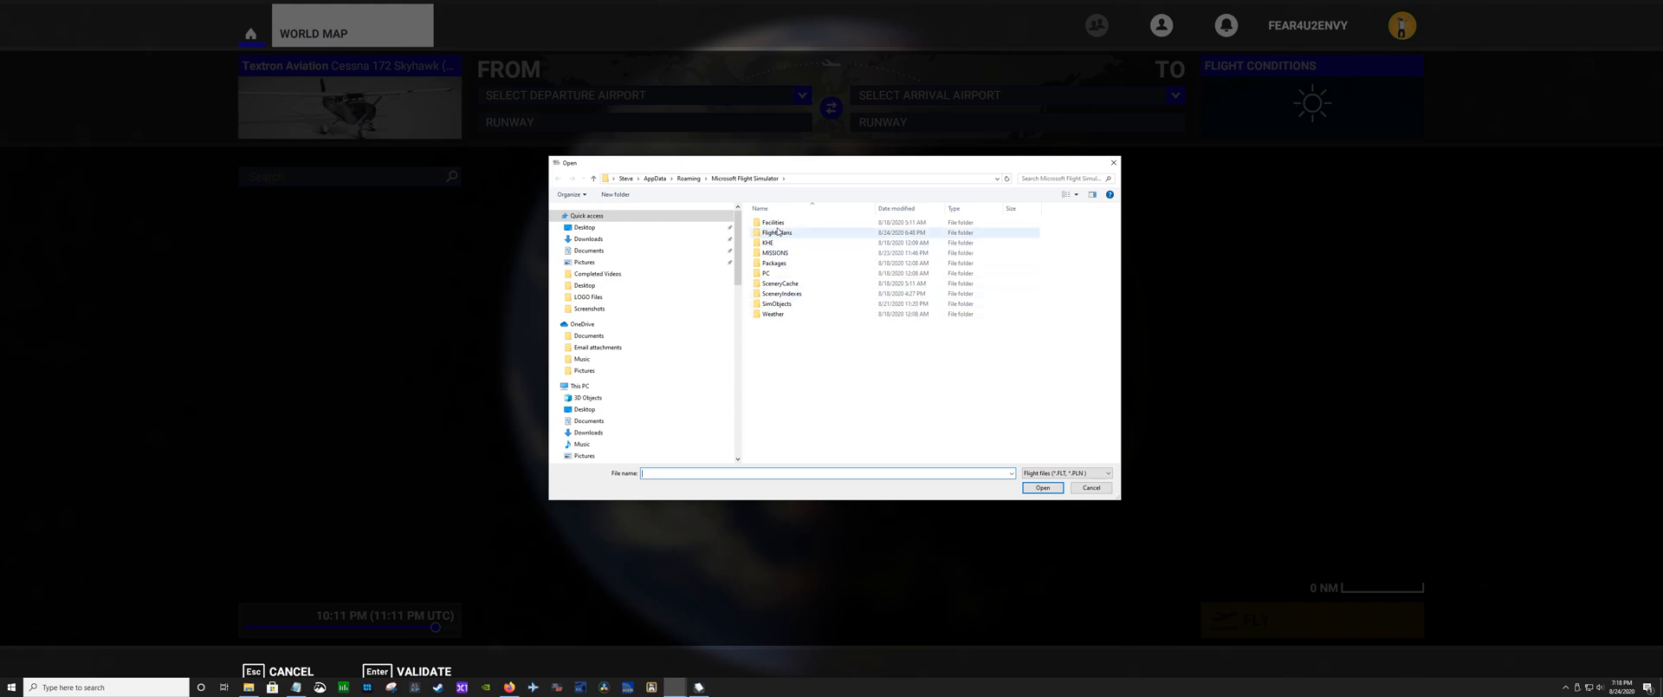
{"action": "double_click", "coordinate": [778, 233]}
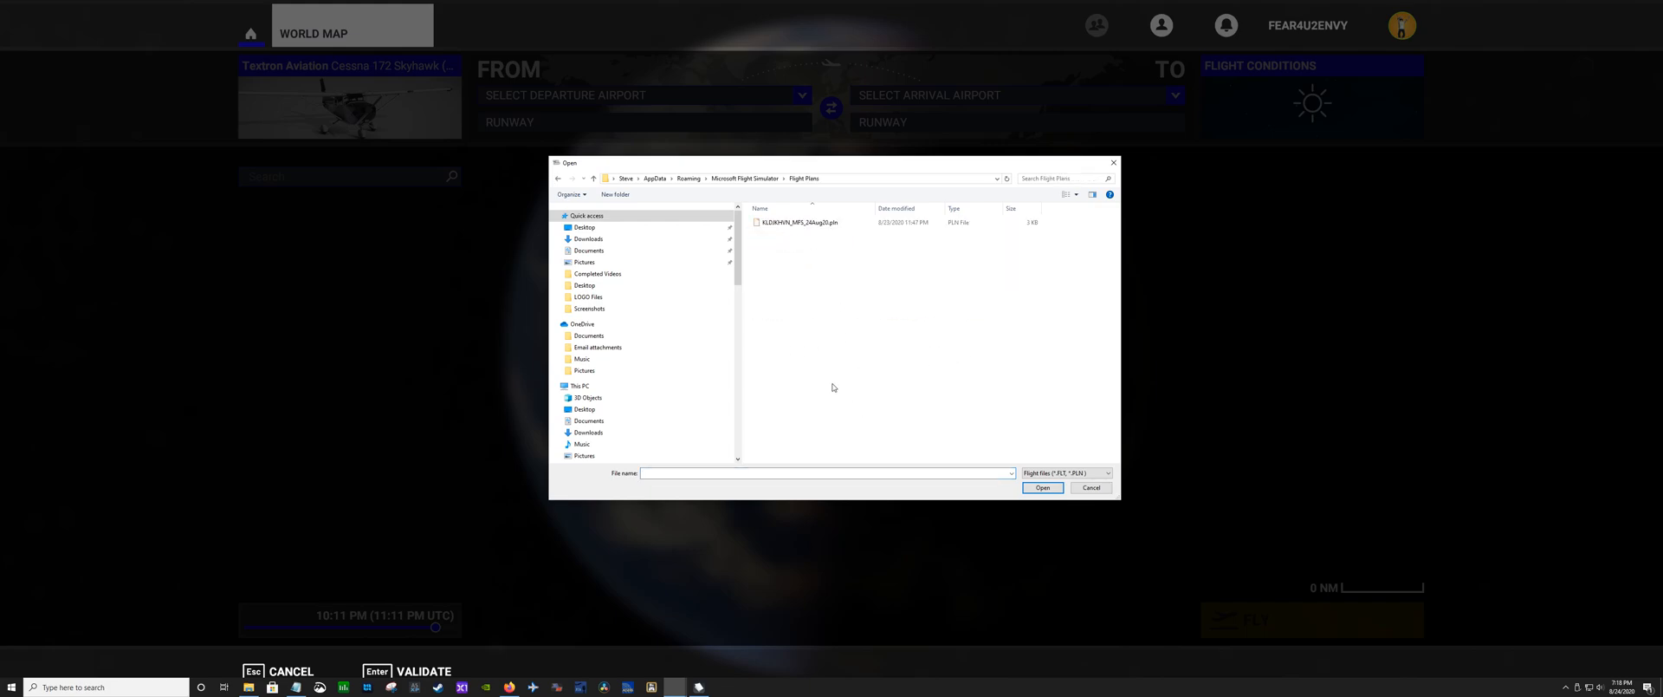
{"action": "left_click", "coordinate": [800, 221]}
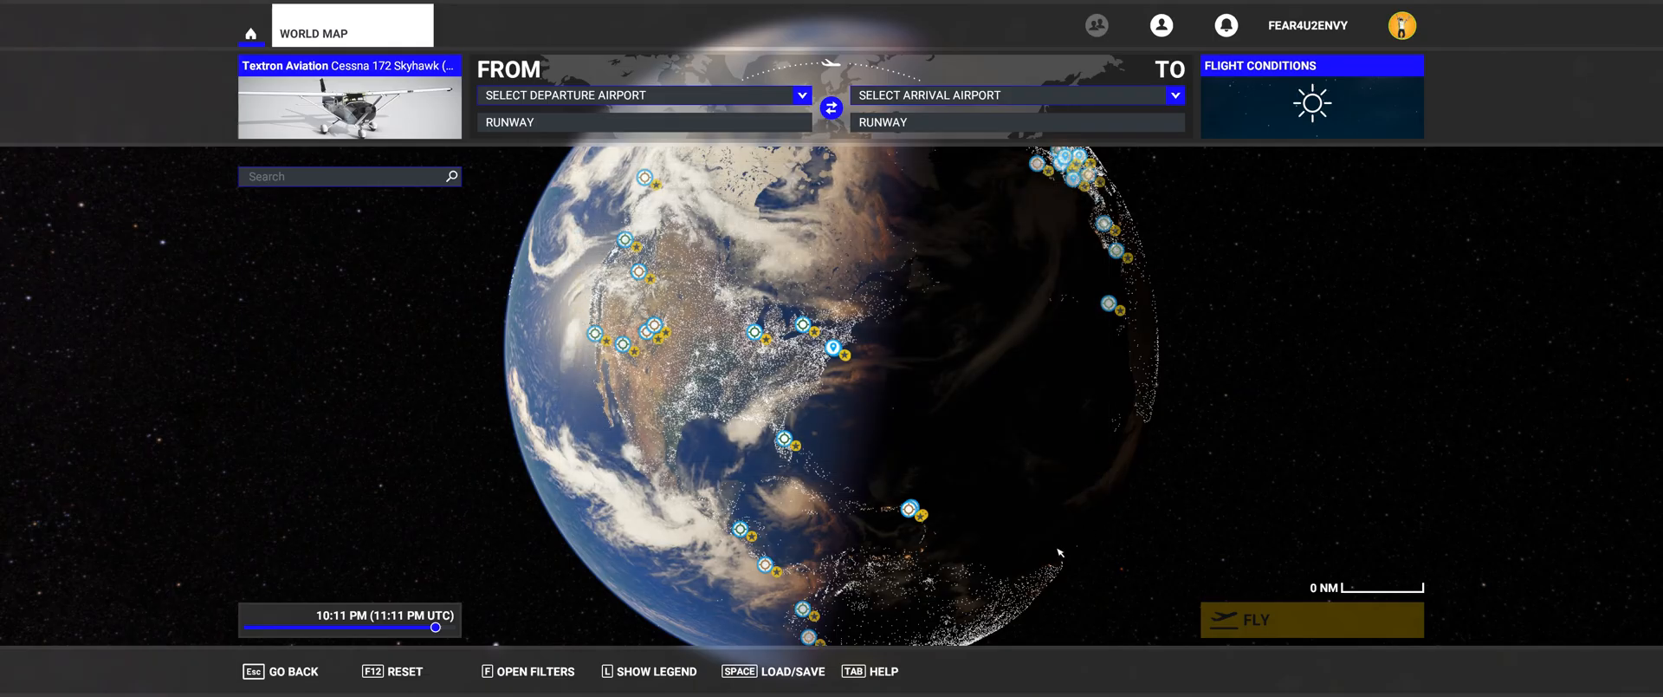
{"action": "mouse_move", "coordinate": [1059, 506]}
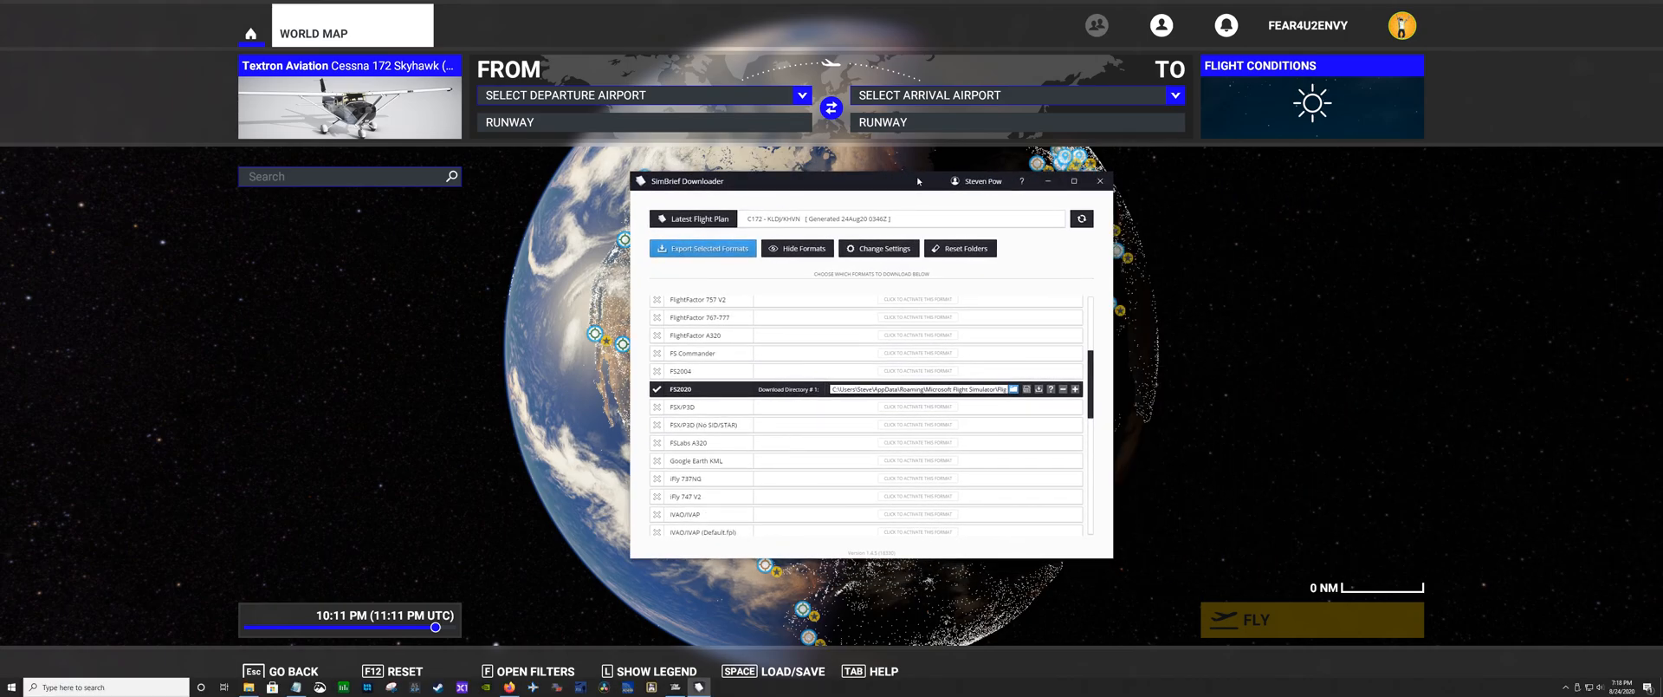
{"action": "mouse_move", "coordinate": [868, 348]}
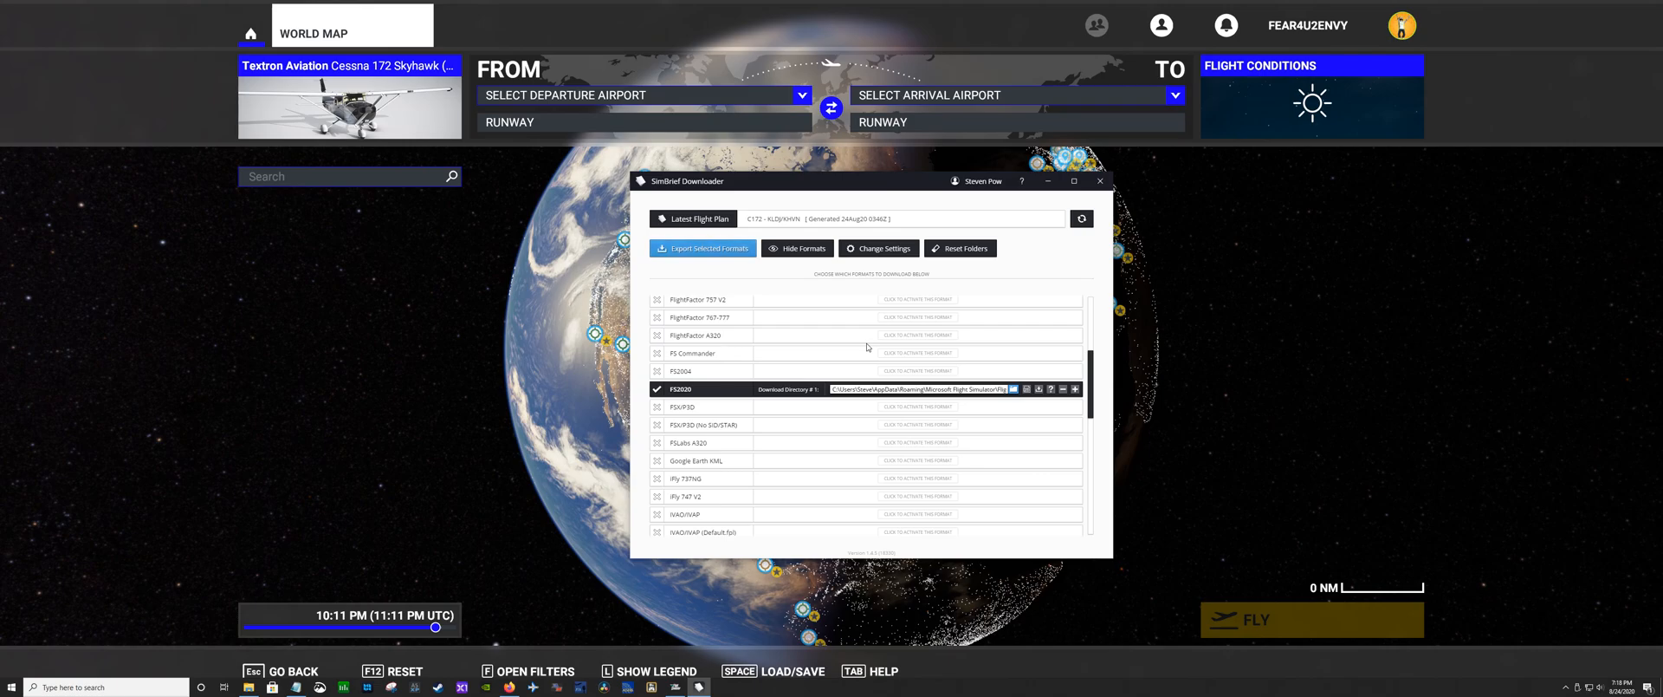
{"action": "mouse_move", "coordinate": [1405, 343]}
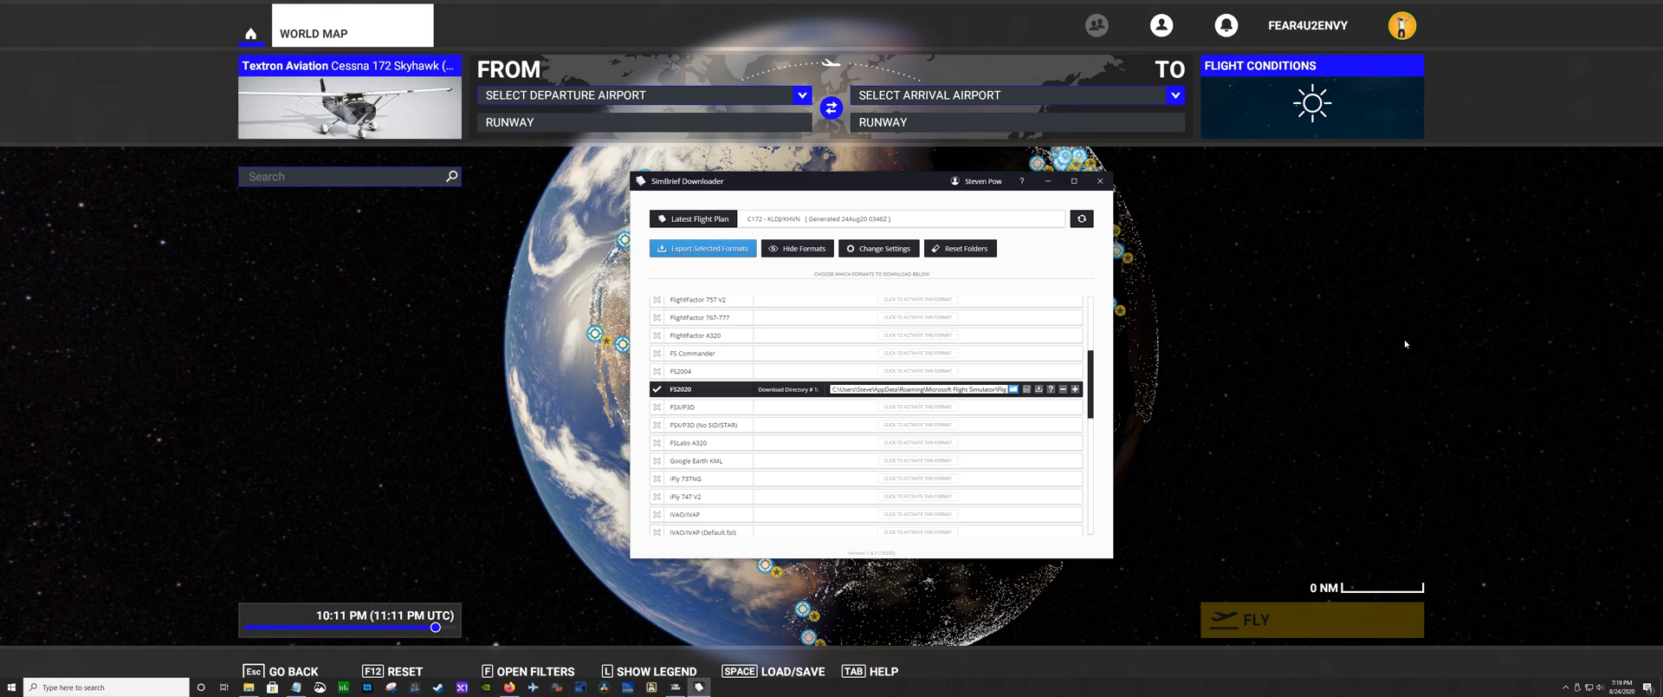
{"action": "mouse_move", "coordinate": [1274, 280]}
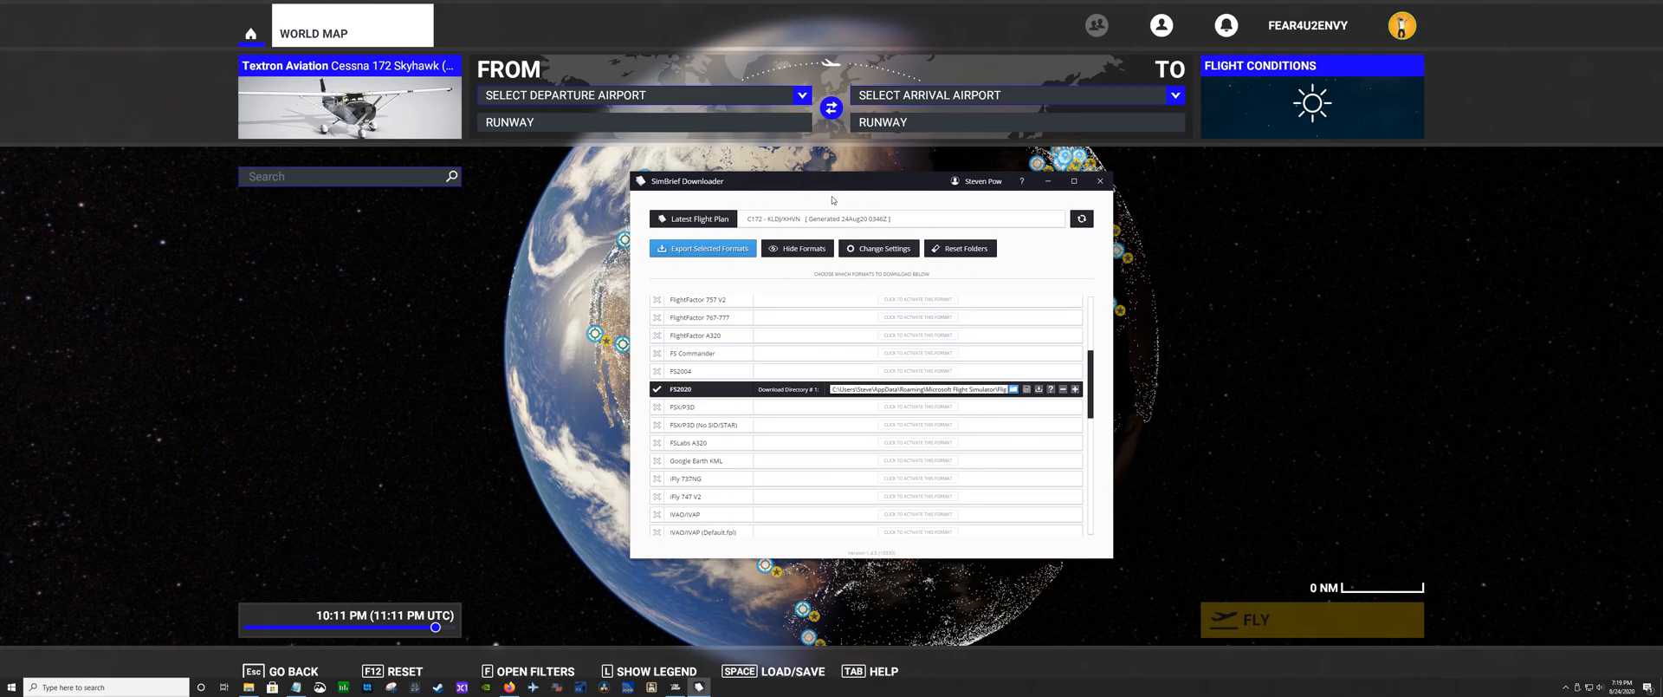
{"action": "mouse_move", "coordinate": [849, 182]}
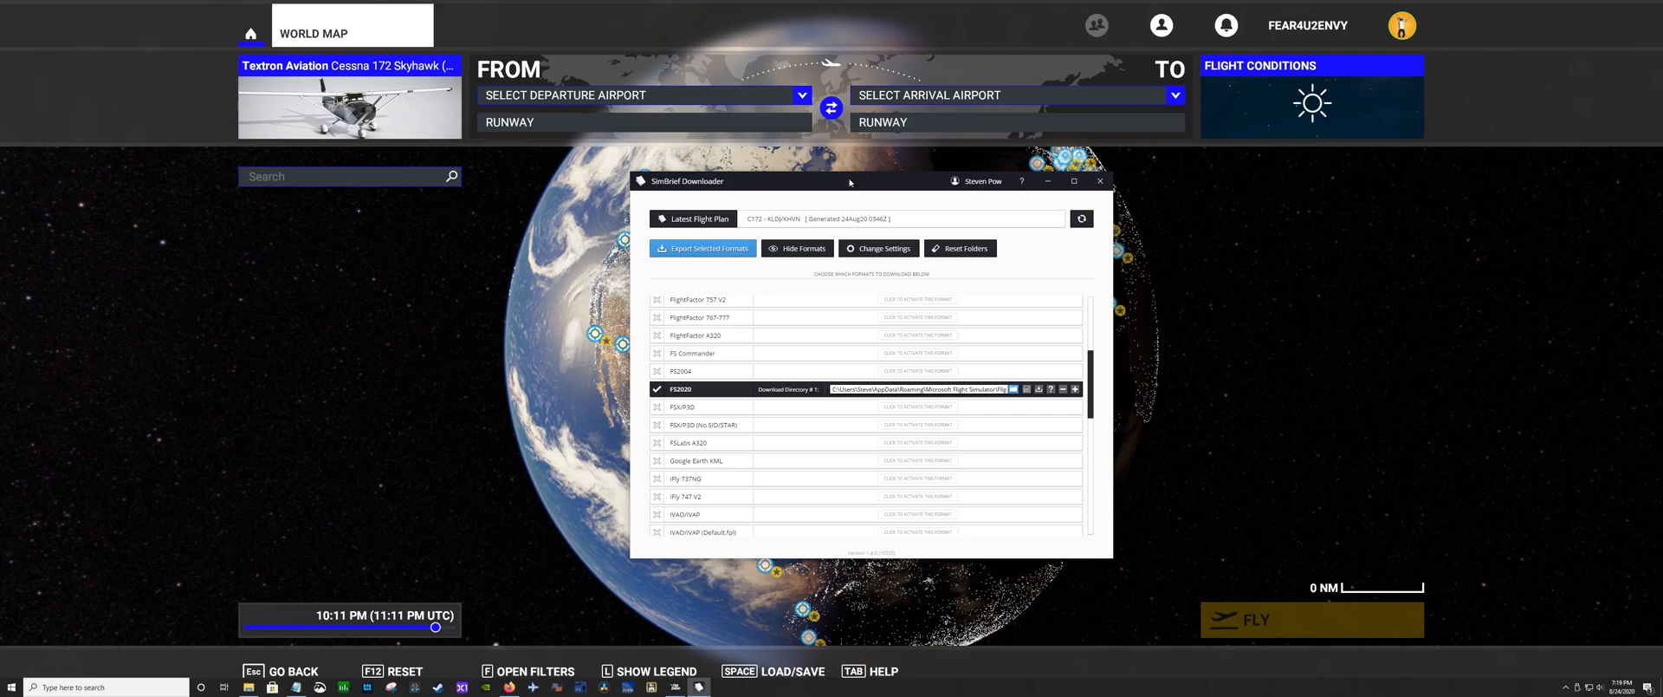